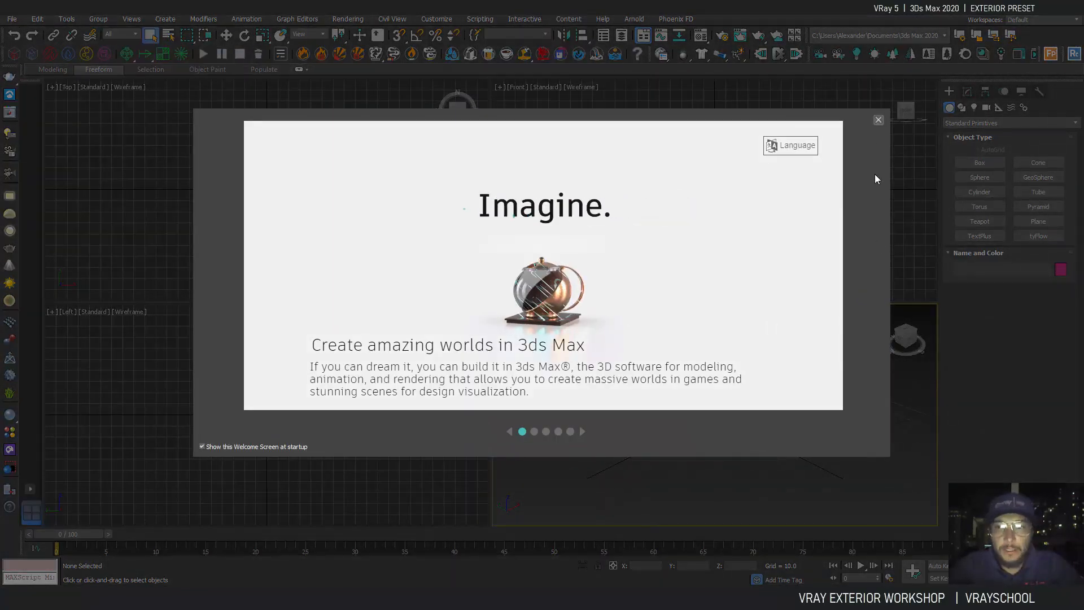
# Dismiss the Welcome Screen and merge all objects from 'DUPLEX 2021 - Start.max'.
pyautogui.click(878, 120)
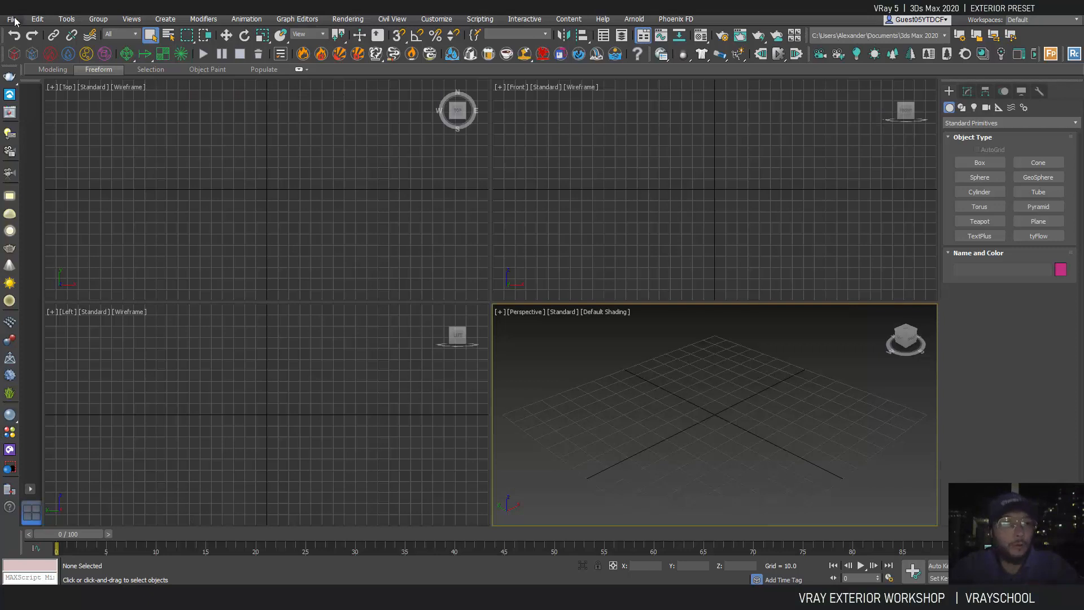
pyautogui.click(11, 18)
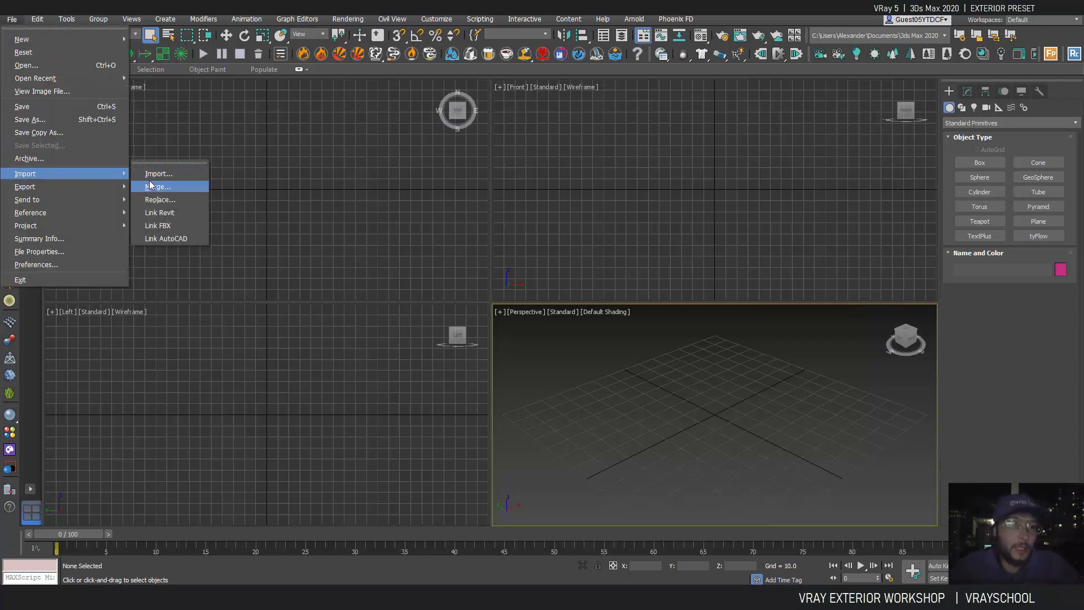
pyautogui.click(158, 186)
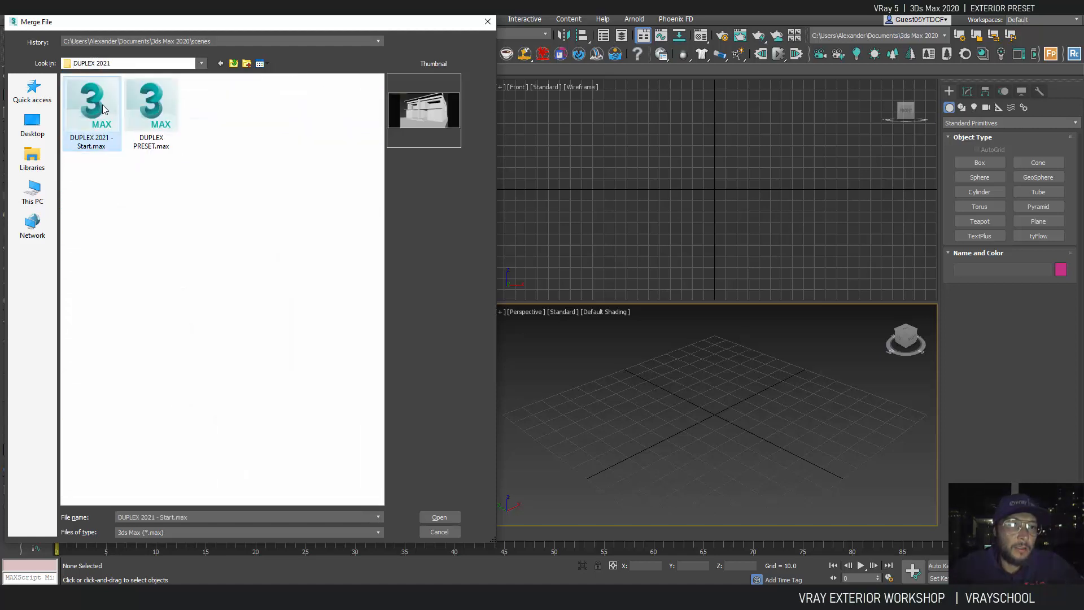
pyautogui.click(440, 517)
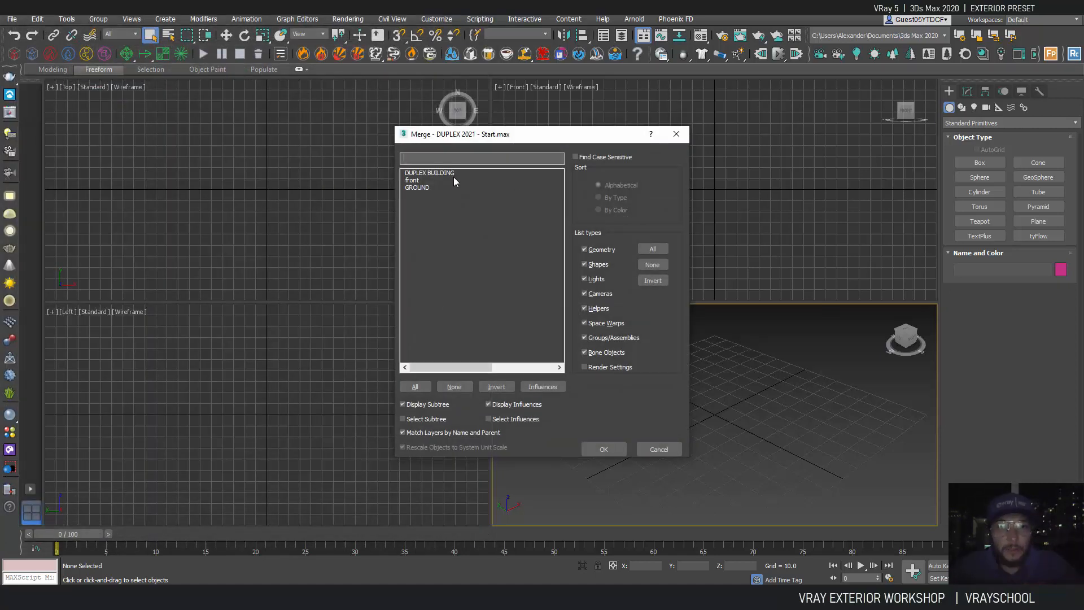
pyautogui.click(415, 387)
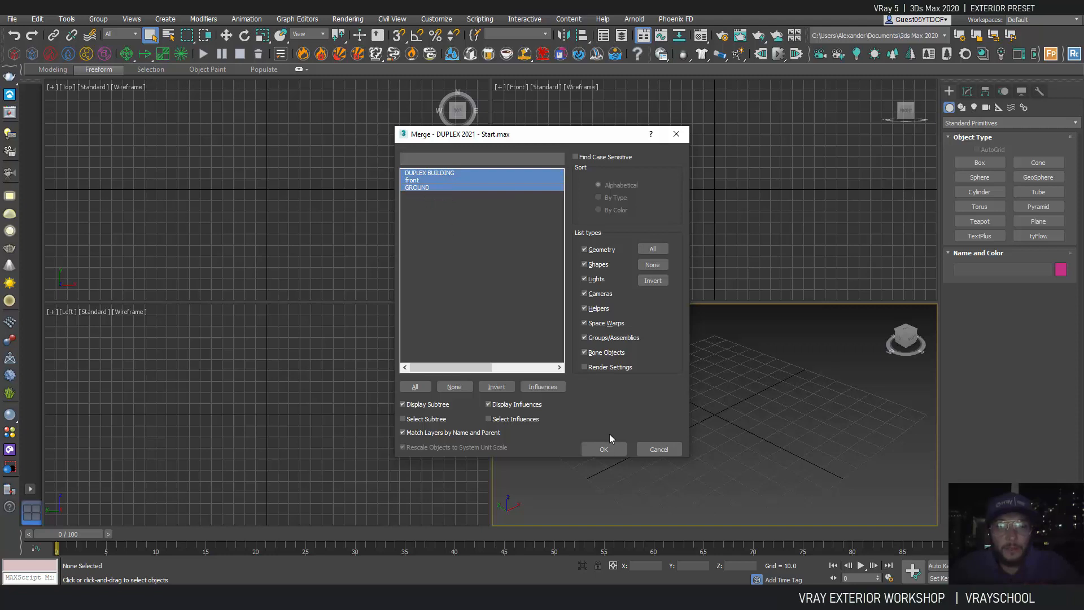
pyautogui.click(603, 449)
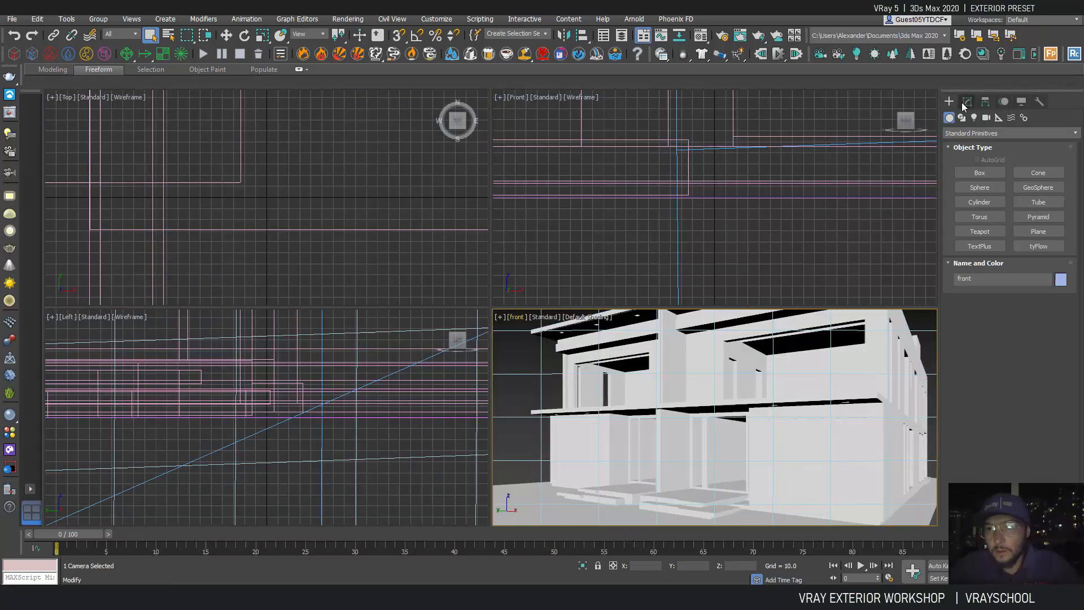
# Inspect the front V-Ray camera's shutter speed, then launch Chaos Cosmos to trigger the renderer prompt.
pyautogui.click(966, 102)
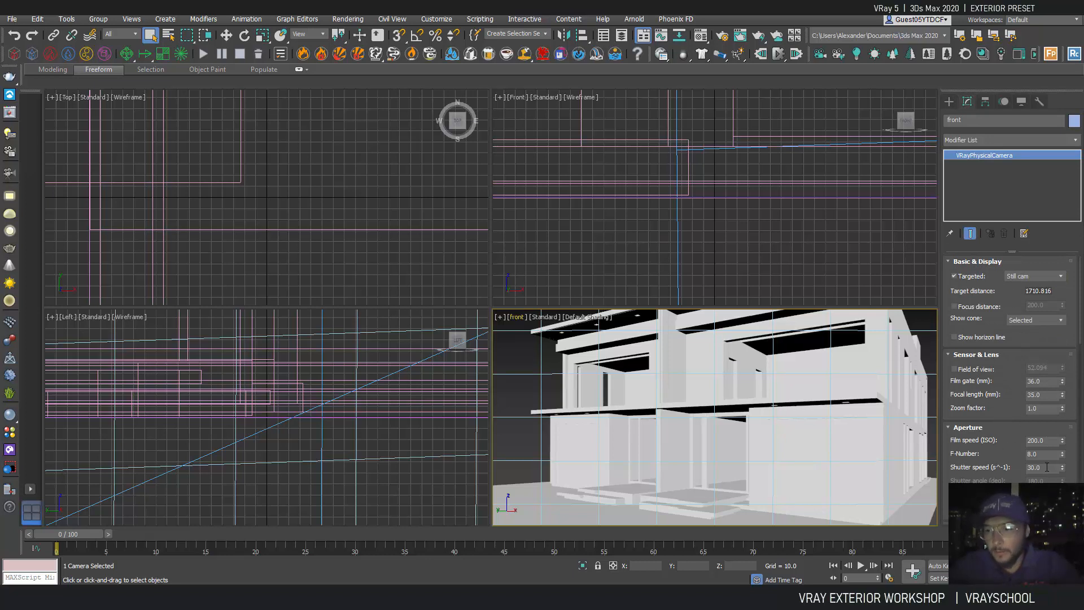
pyautogui.tripleClick(1041, 468)
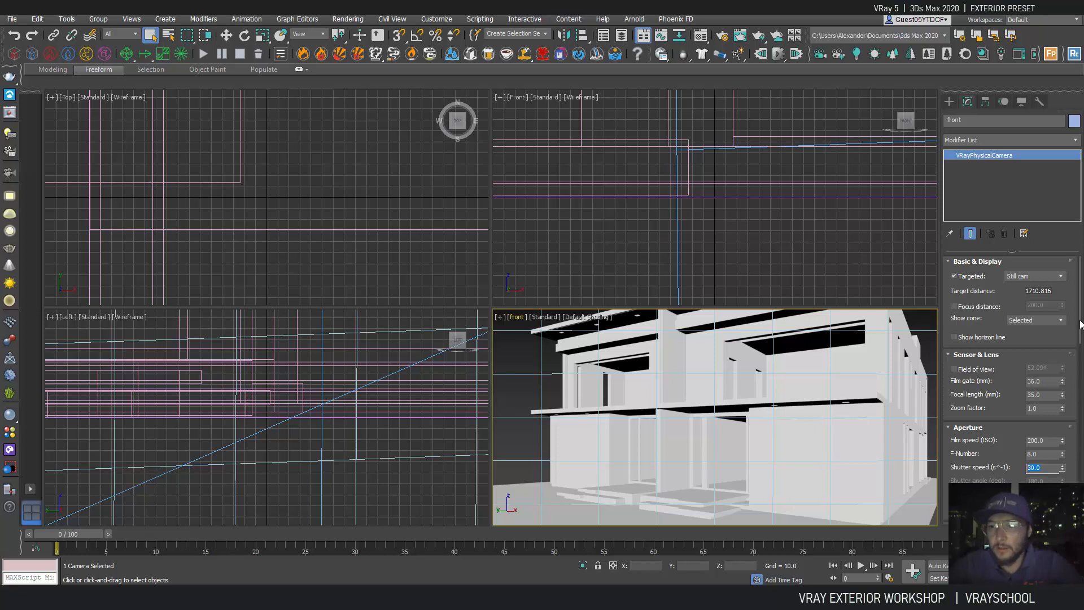
pyautogui.click(420, 213)
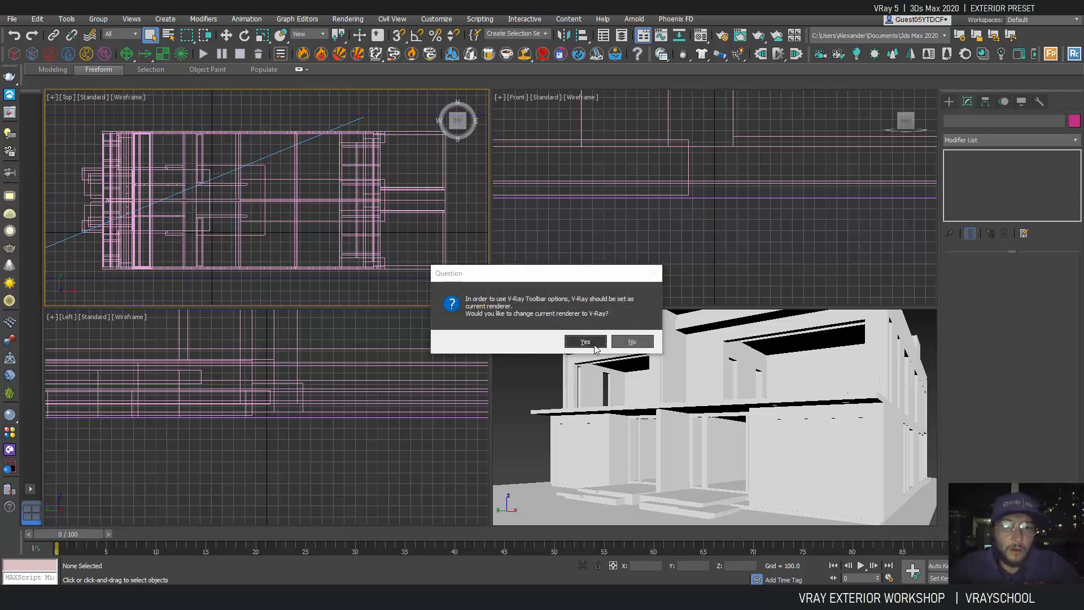
# Accept V-Ray as current renderer and import the Sunset 016 HDRI dome light from Cosmos.
pyautogui.click(585, 340)
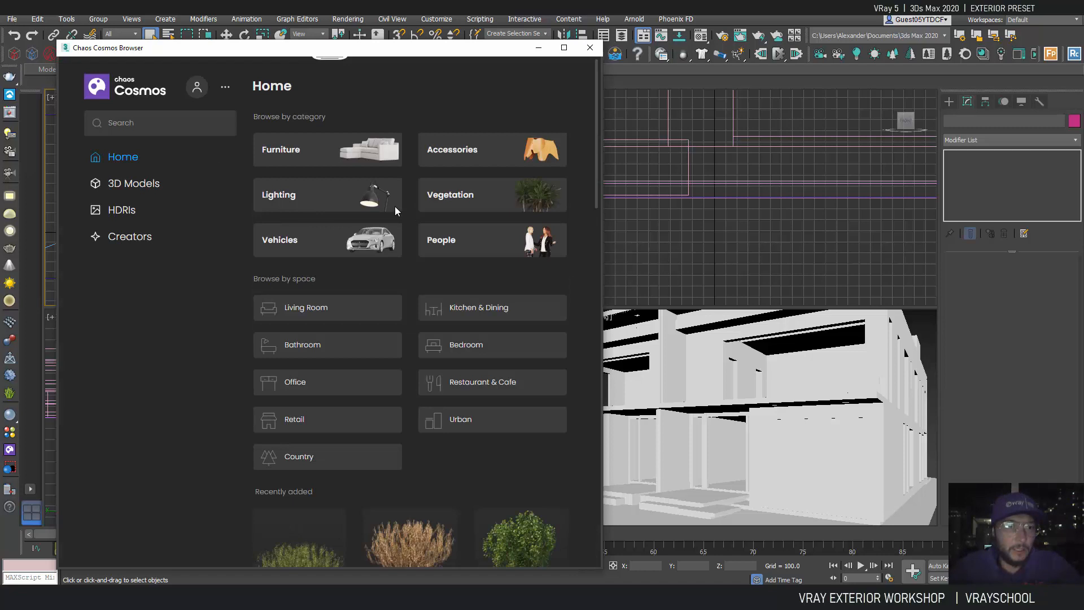
pyautogui.click(121, 209)
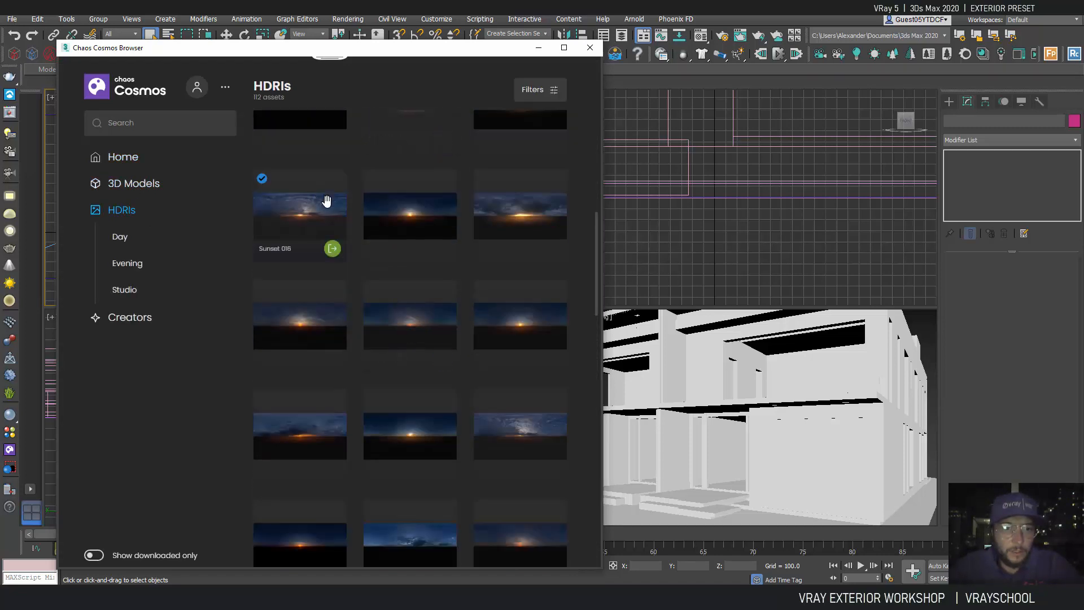
pyautogui.click(332, 249)
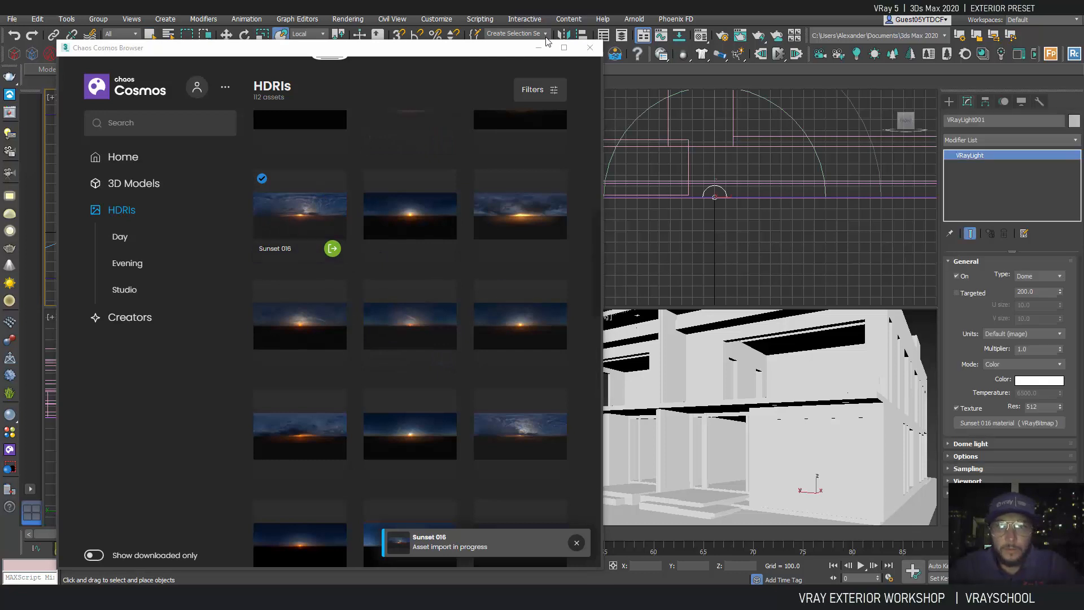
pyautogui.click(590, 47)
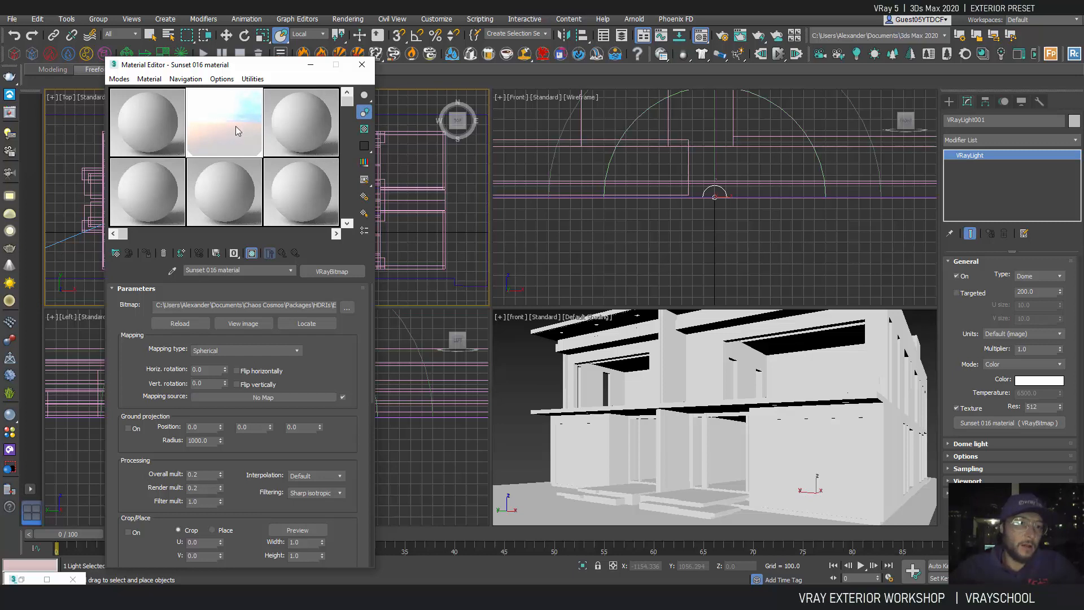
pyautogui.moveTo(202, 477)
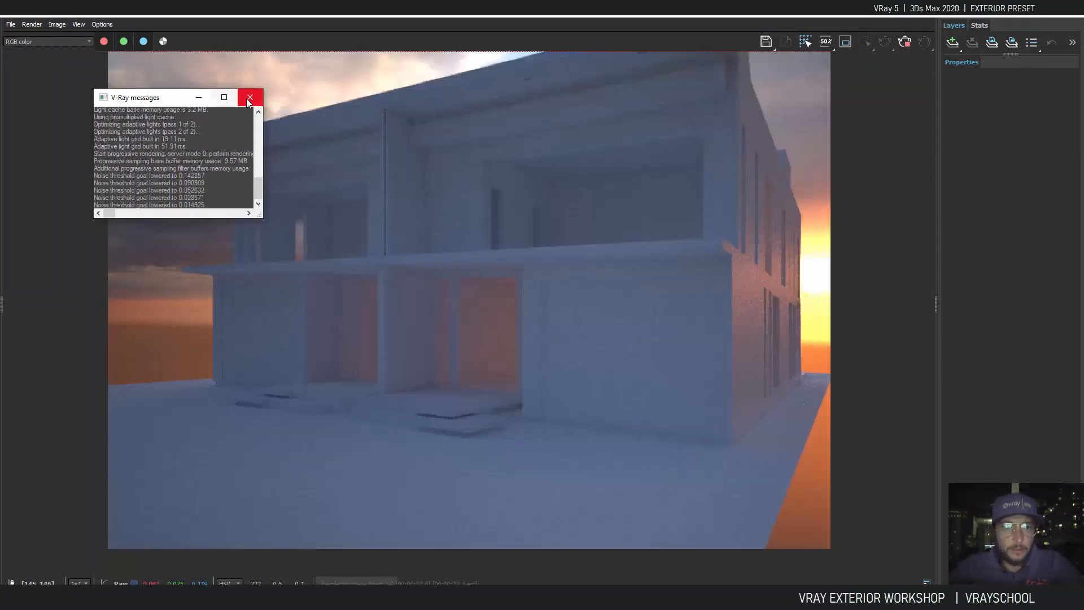
# Close the V-Ray render messages log after the first sunset clay preview.
pyautogui.click(249, 97)
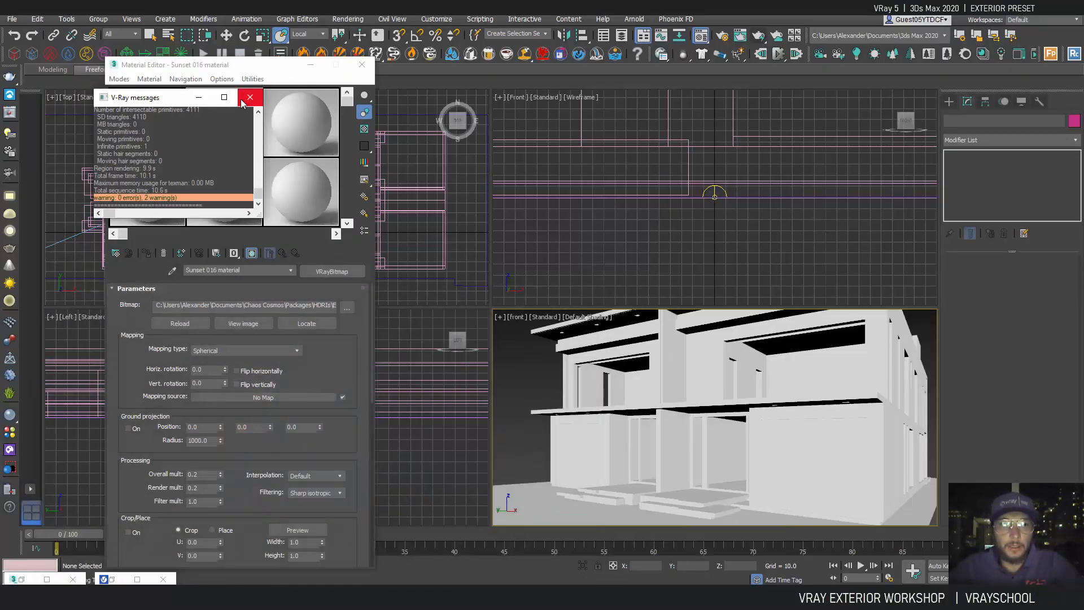
# Dismiss the messages log and set the V-Ray image sampler type to Bucket in Render Setup.
pyautogui.click(249, 97)
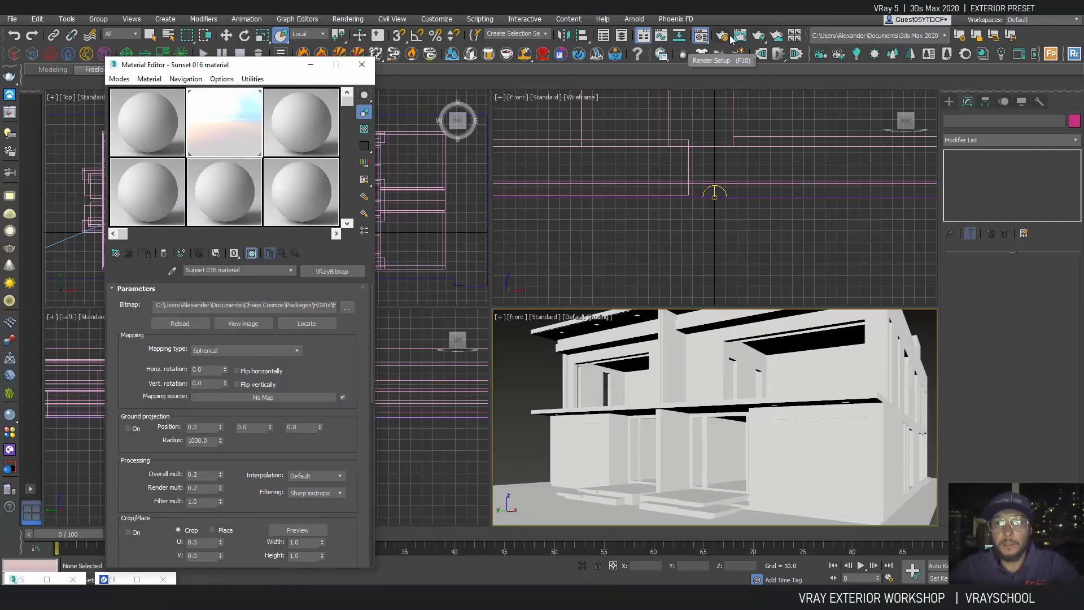
pyautogui.moveTo(723, 37)
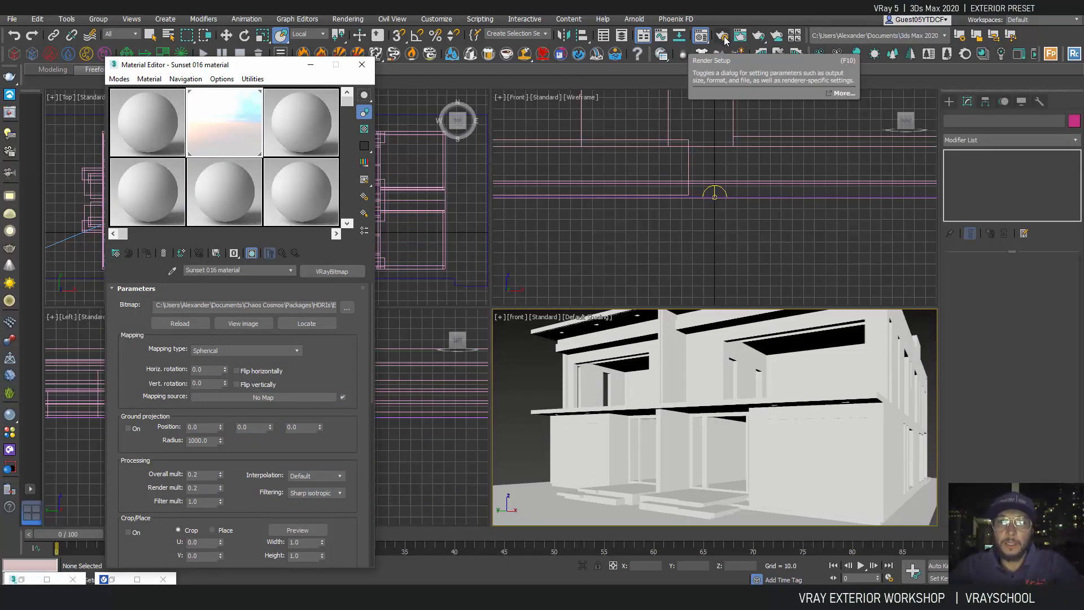
pyautogui.click(721, 35)
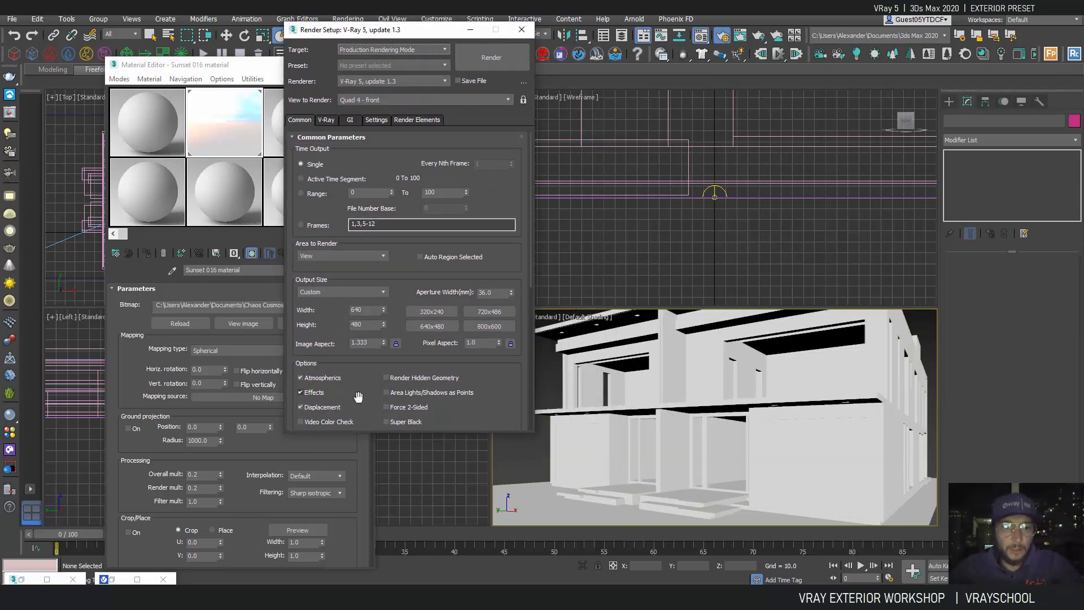
pyautogui.click(327, 120)
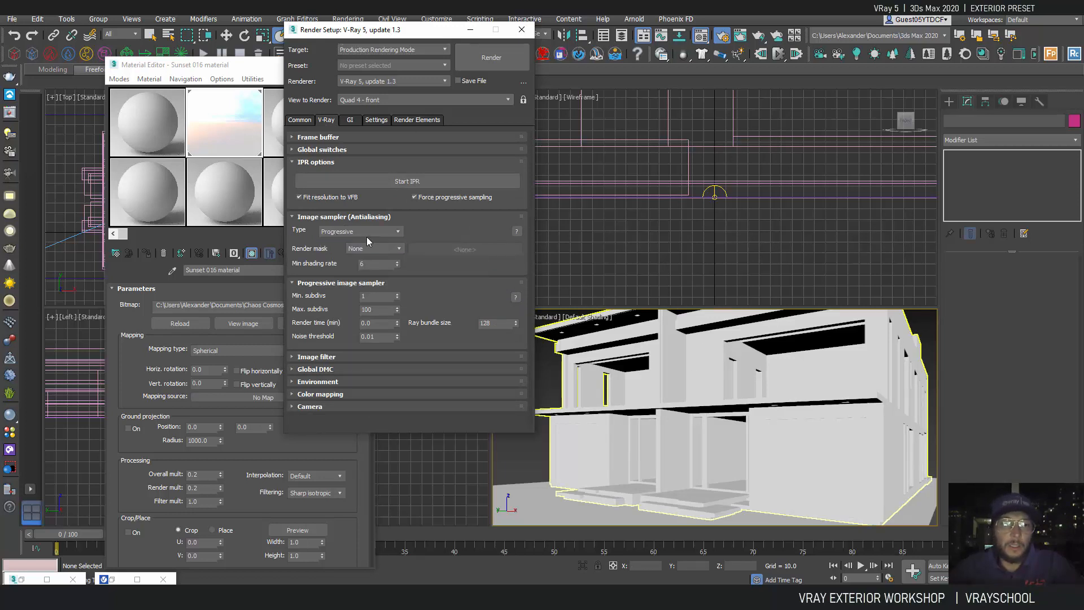
pyautogui.click(396, 232)
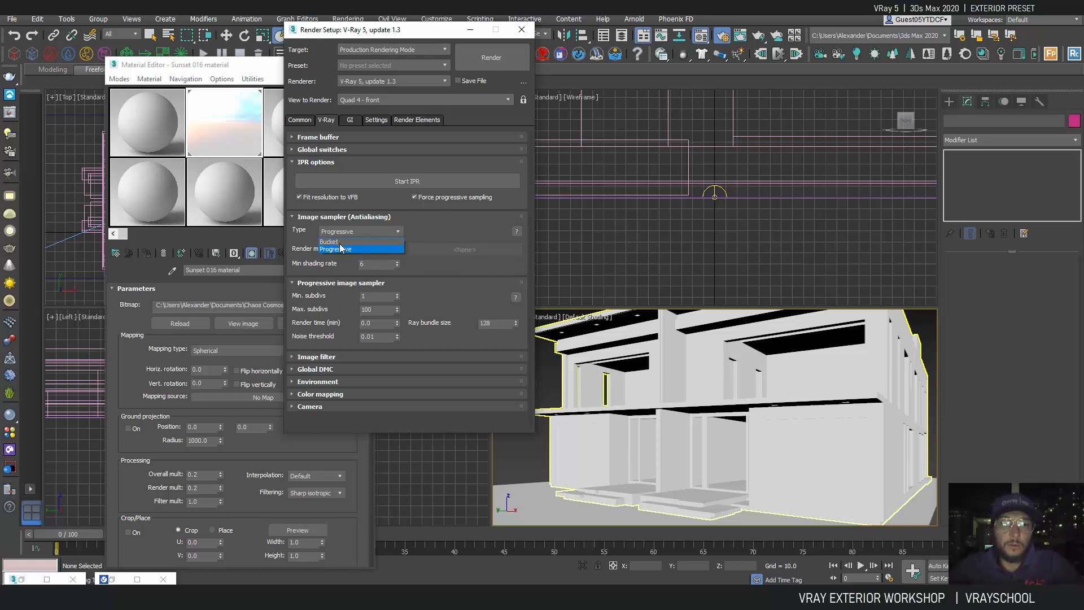
pyautogui.click(328, 241)
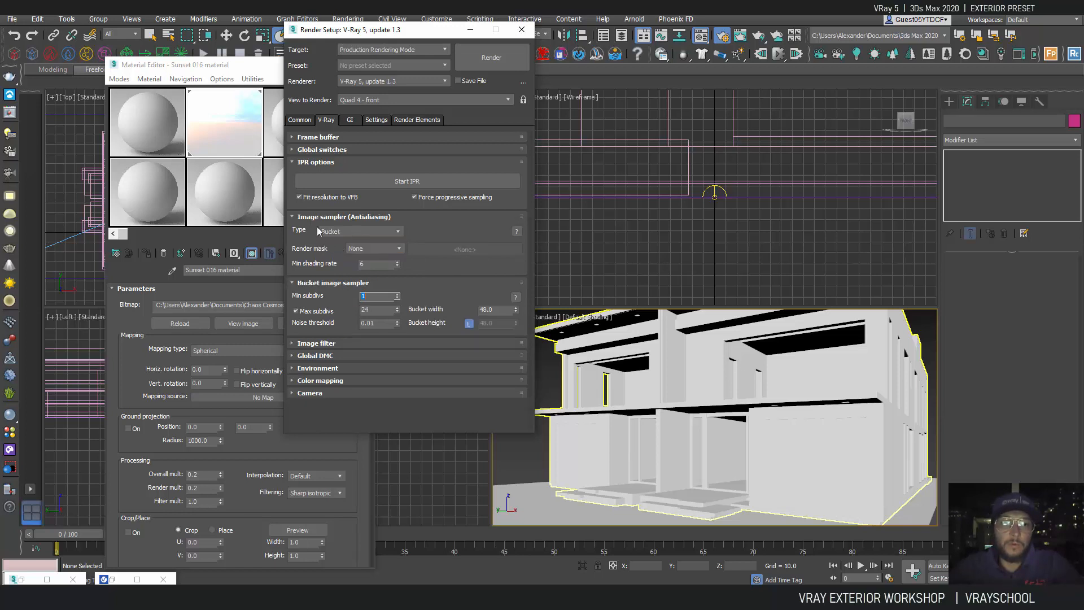
pyautogui.moveTo(351, 233)
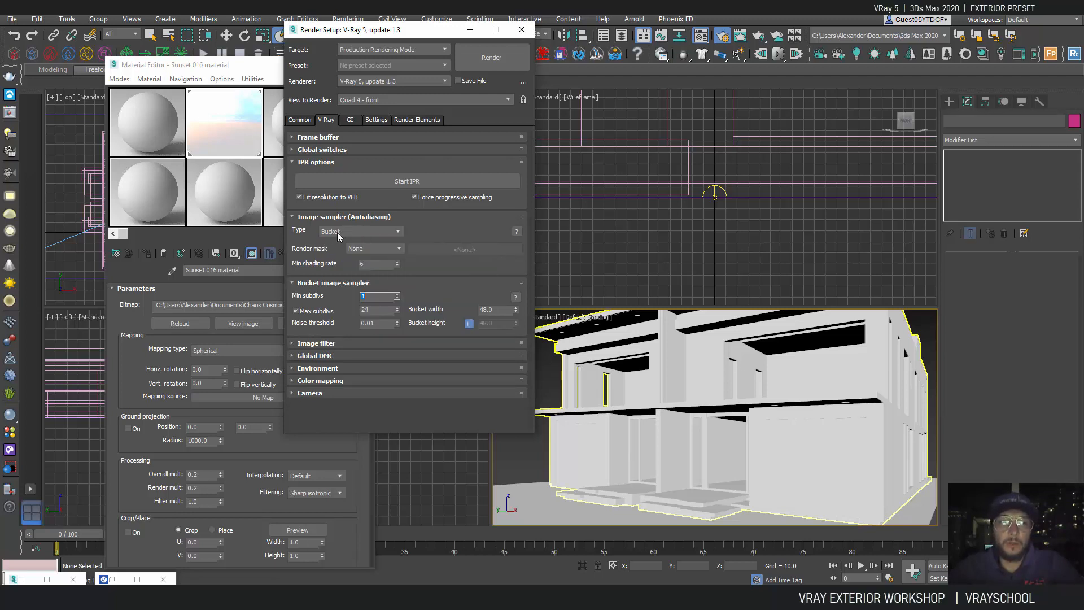
pyautogui.moveTo(419, 270)
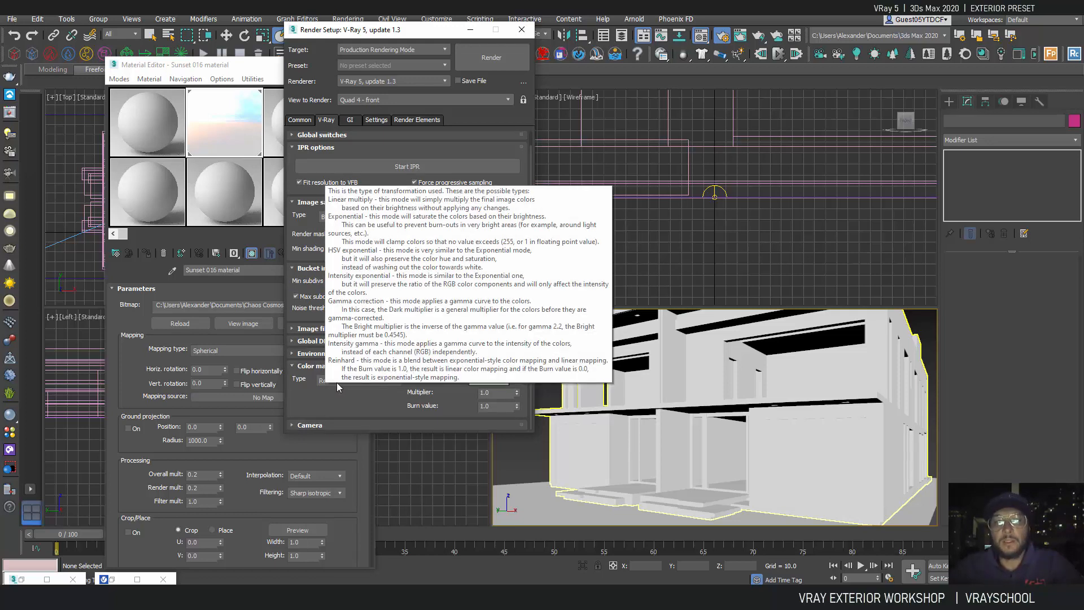
pyautogui.moveTo(339, 401)
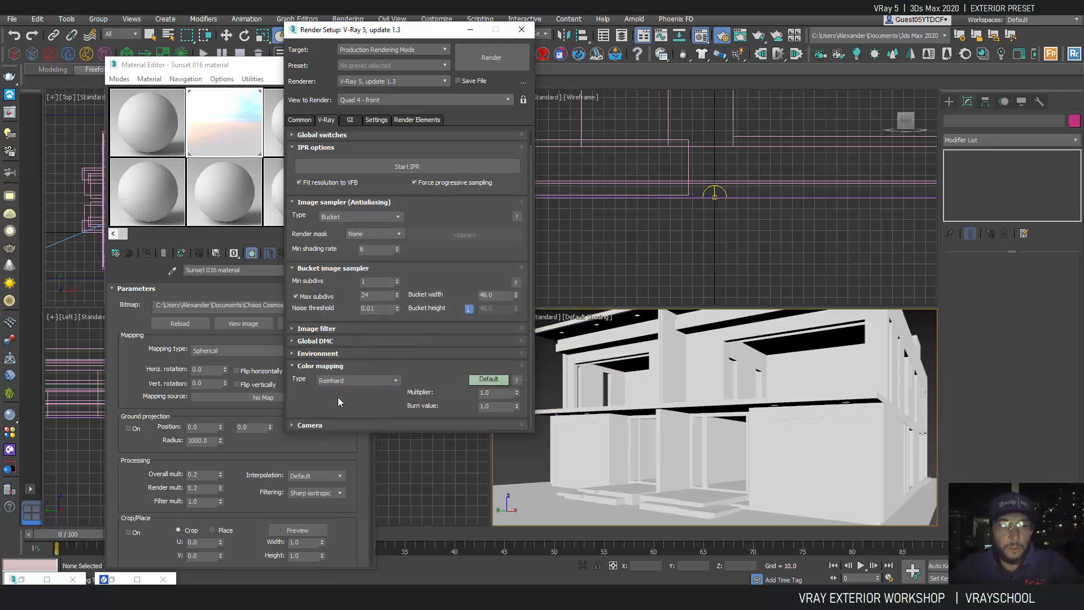
# Set V-Ray color mapping type to Exponential and render a new preview.
pyautogui.click(357, 380)
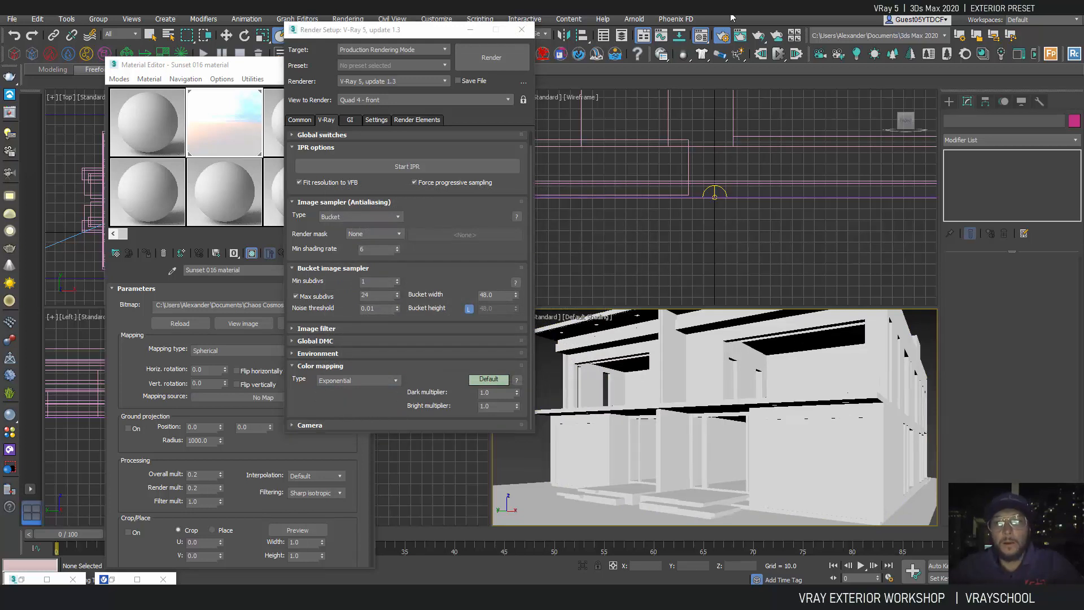
pyautogui.click(491, 57)
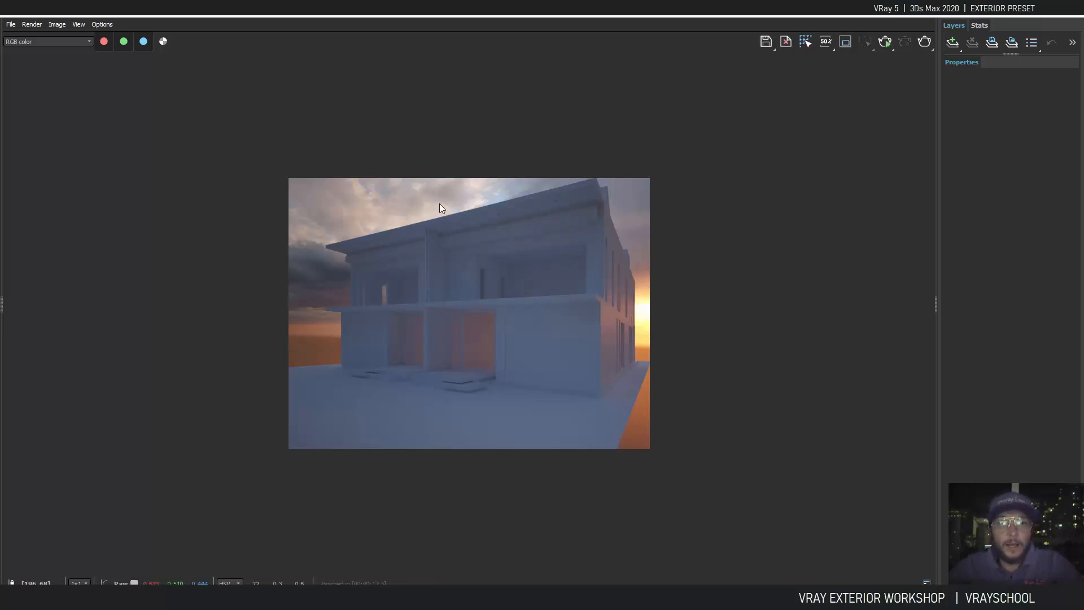
pyautogui.moveTo(384, 234)
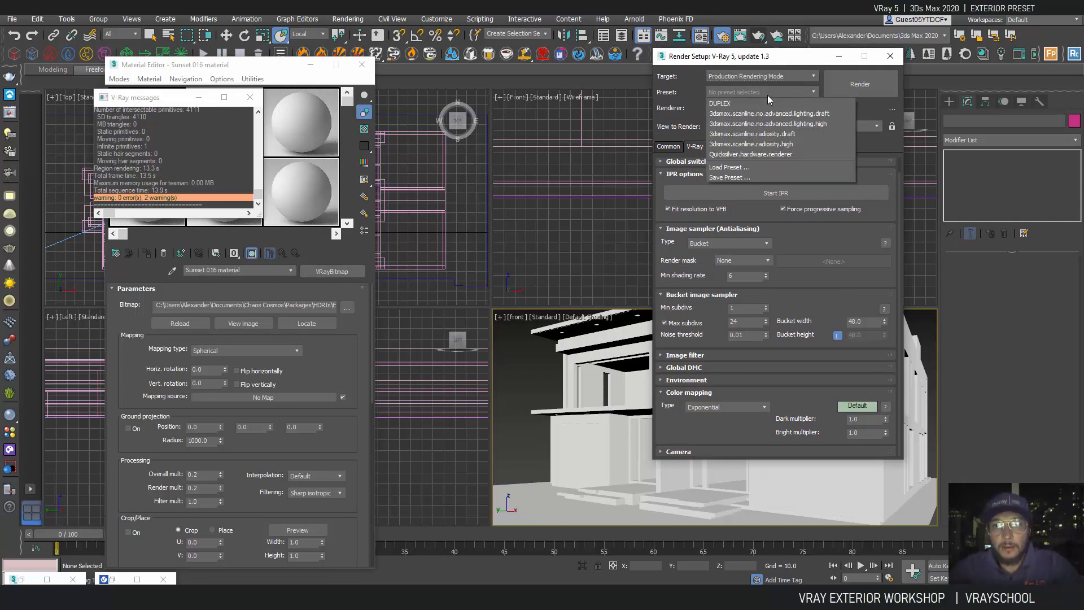
pyautogui.moveTo(736, 178)
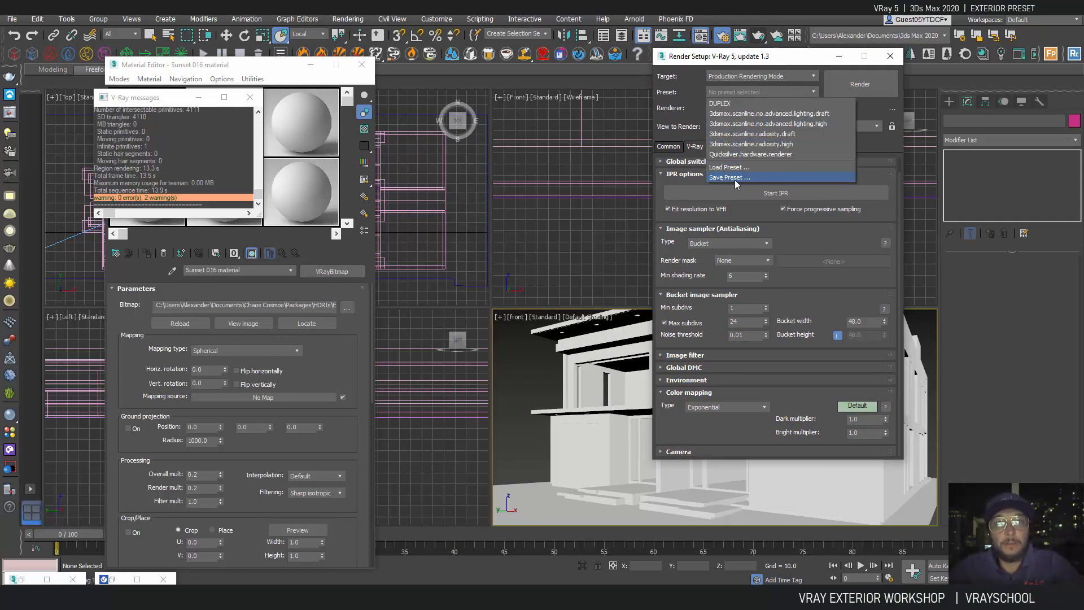
# Load the DUPLEX.rps render preset with all settings categories.
pyautogui.click(729, 168)
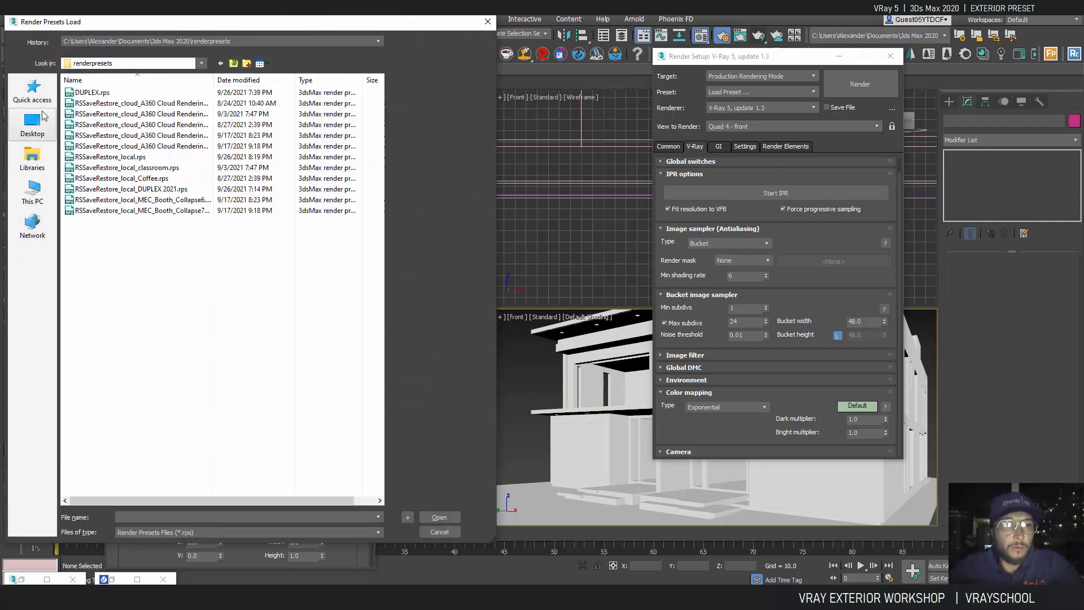
pyautogui.click(89, 92)
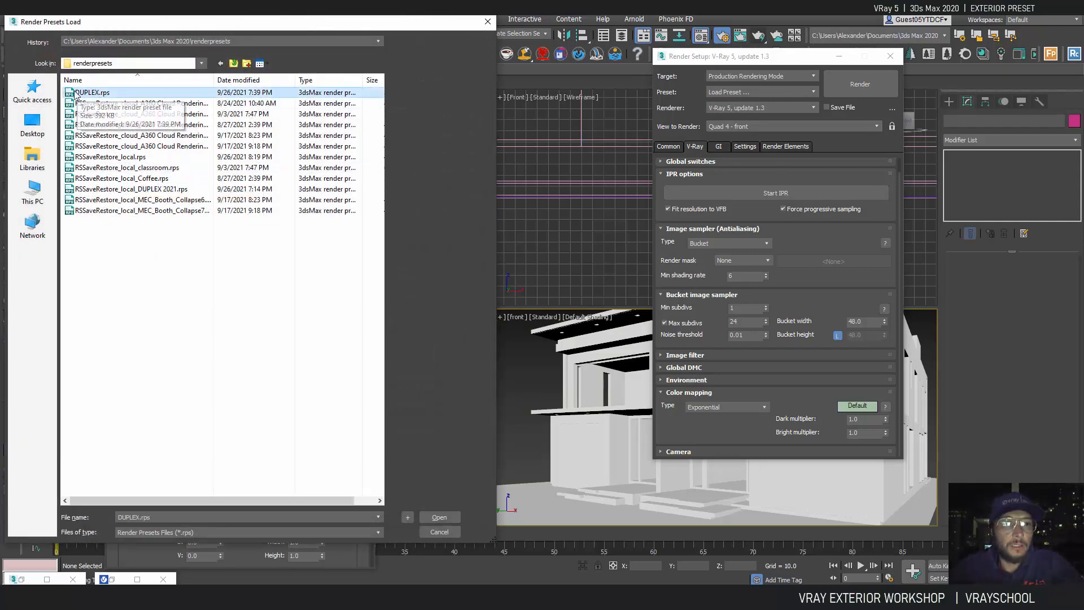
pyautogui.click(439, 517)
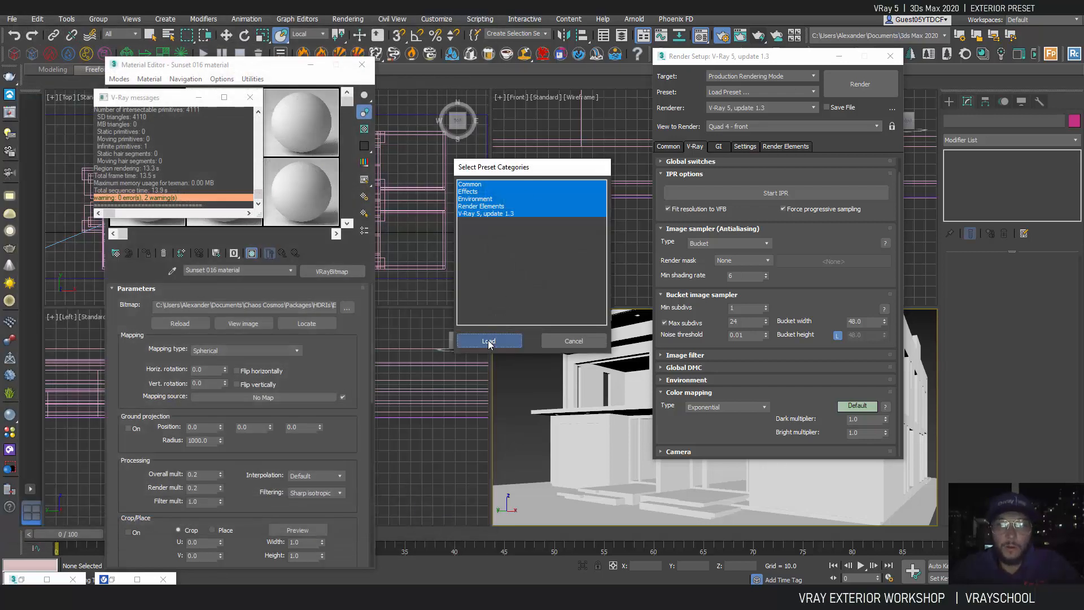
pyautogui.click(489, 340)
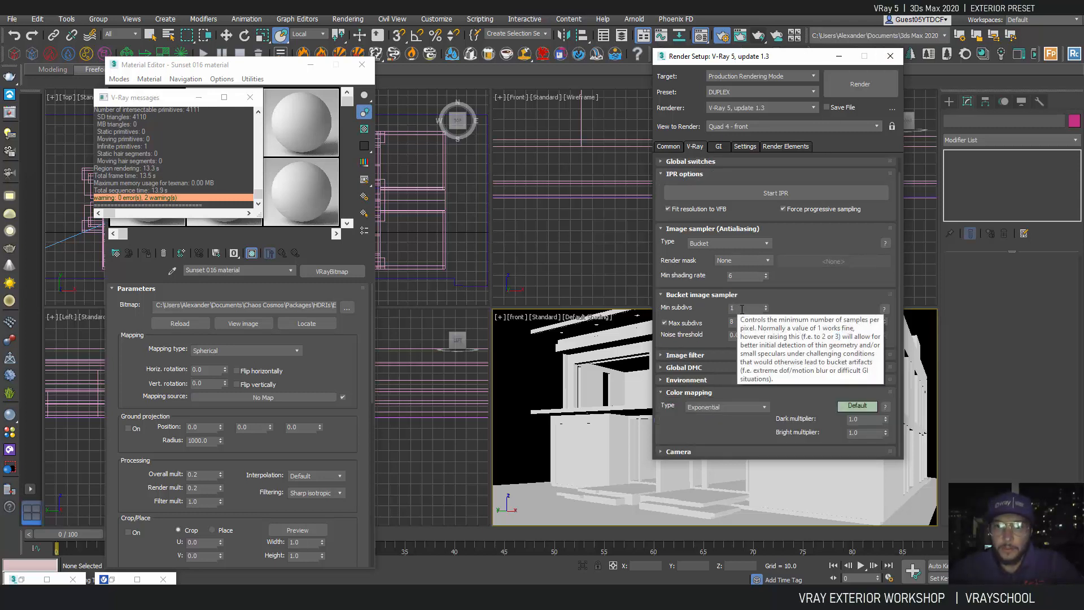
# Check the Bucket sampler max subdivs, then expand the Irradiance map rollout on the GI tab.
pyautogui.click(744, 307)
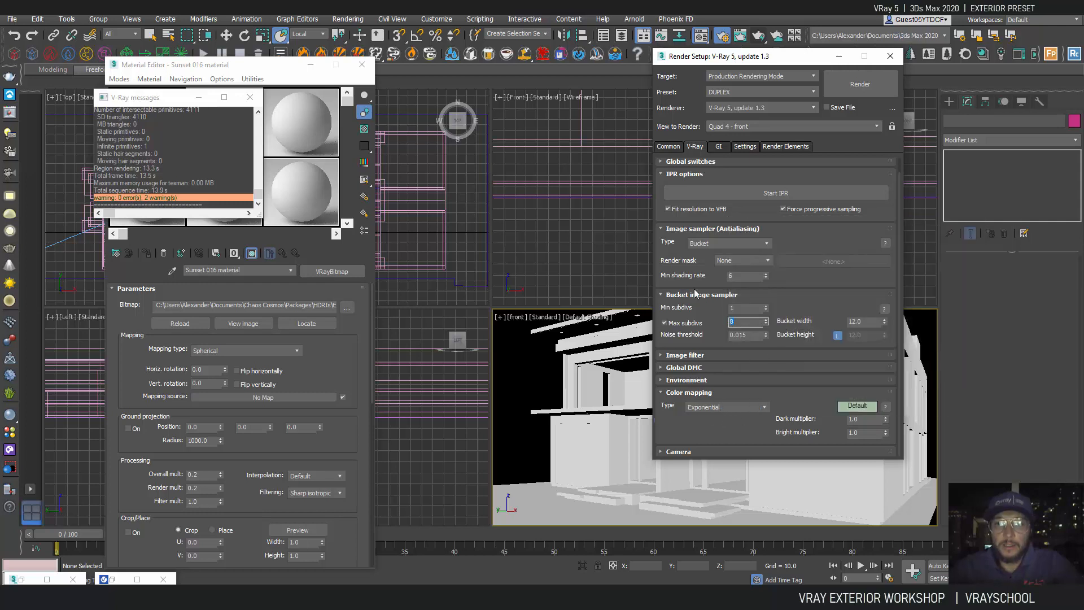
pyautogui.click(718, 146)
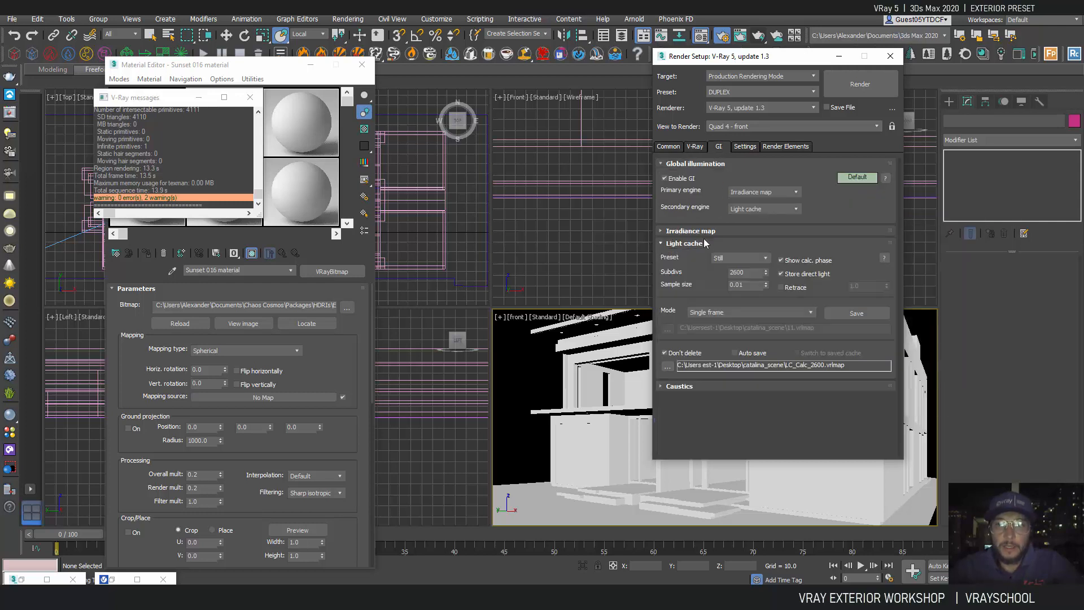
pyautogui.click(690, 230)
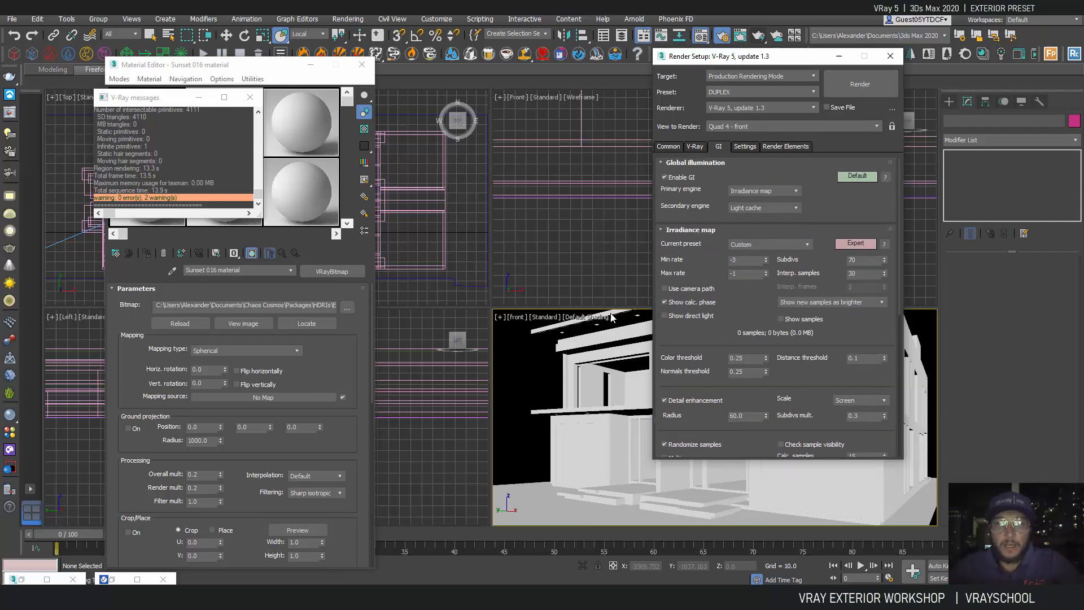
pyautogui.click(860, 83)
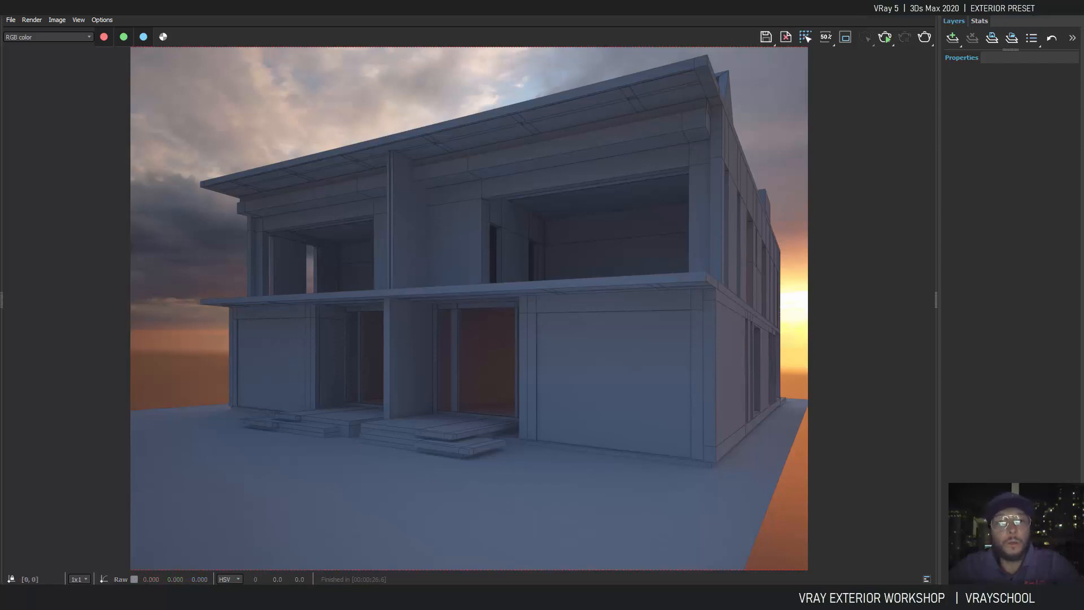
pyautogui.moveTo(1053, 19)
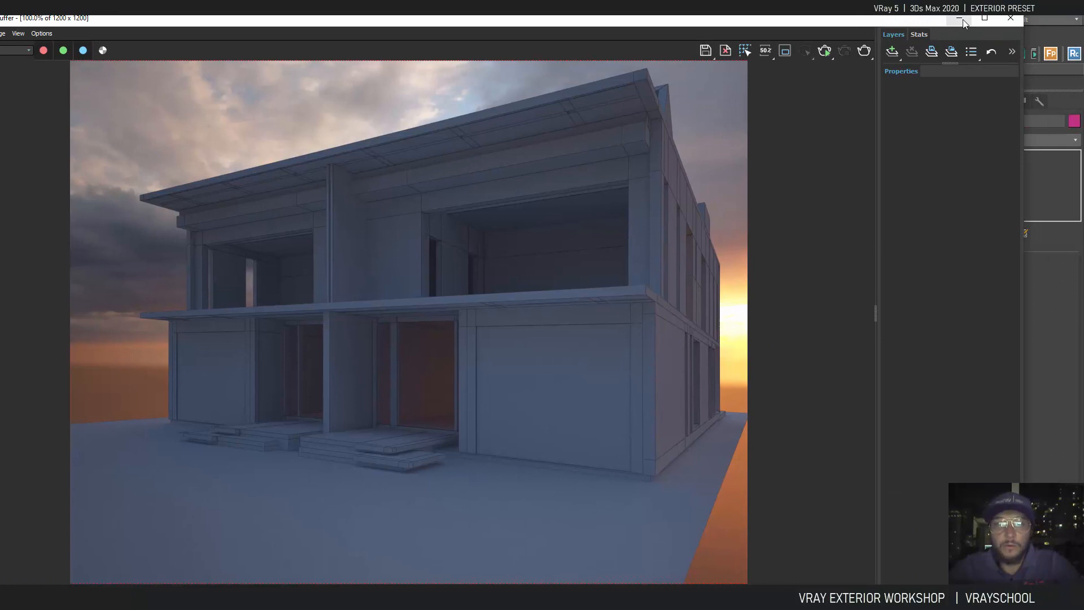
pyautogui.moveTo(959, 22)
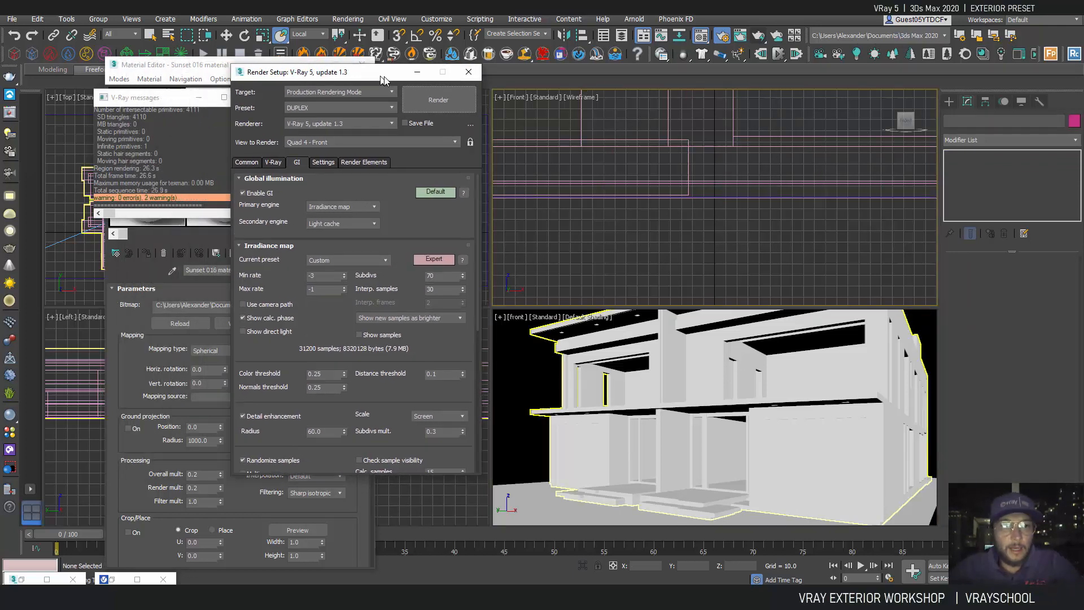
# Close the Render Setup window and the V-Ray message log.
pyautogui.click(468, 71)
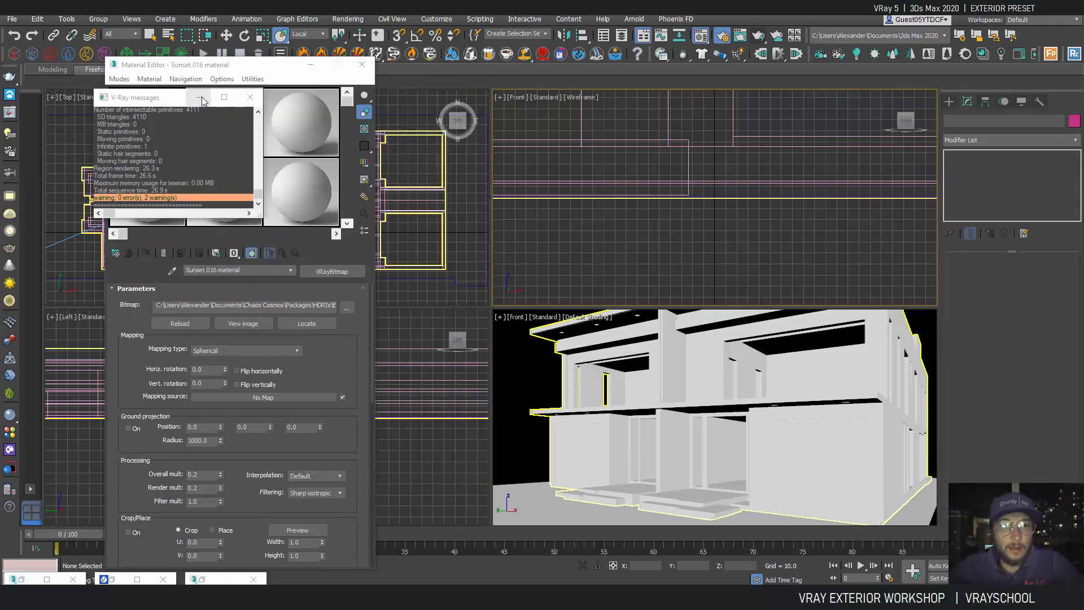
pyautogui.click(250, 98)
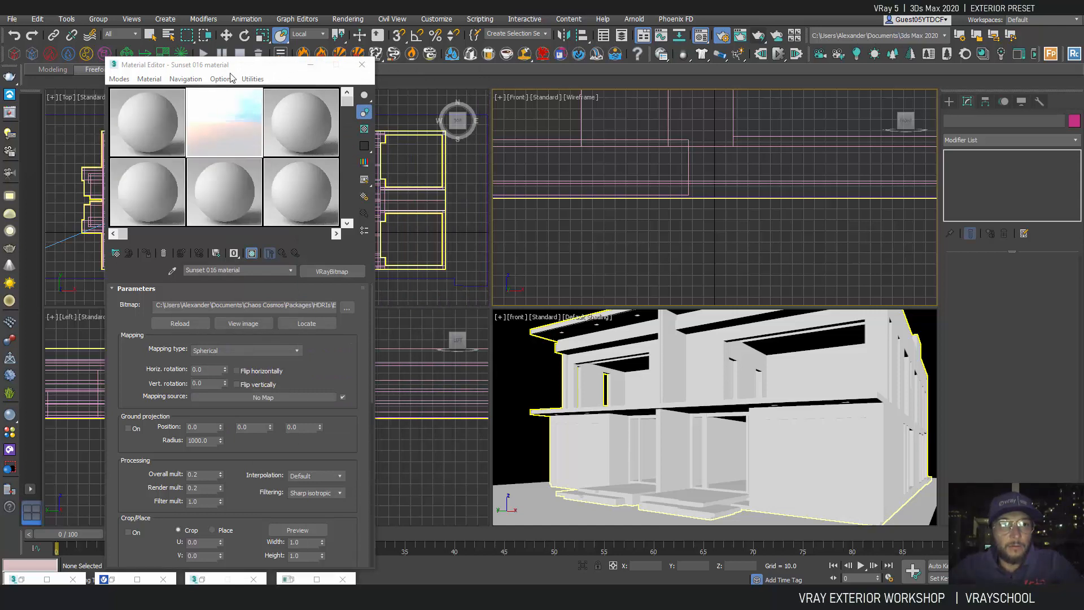
pyautogui.moveTo(251, 128)
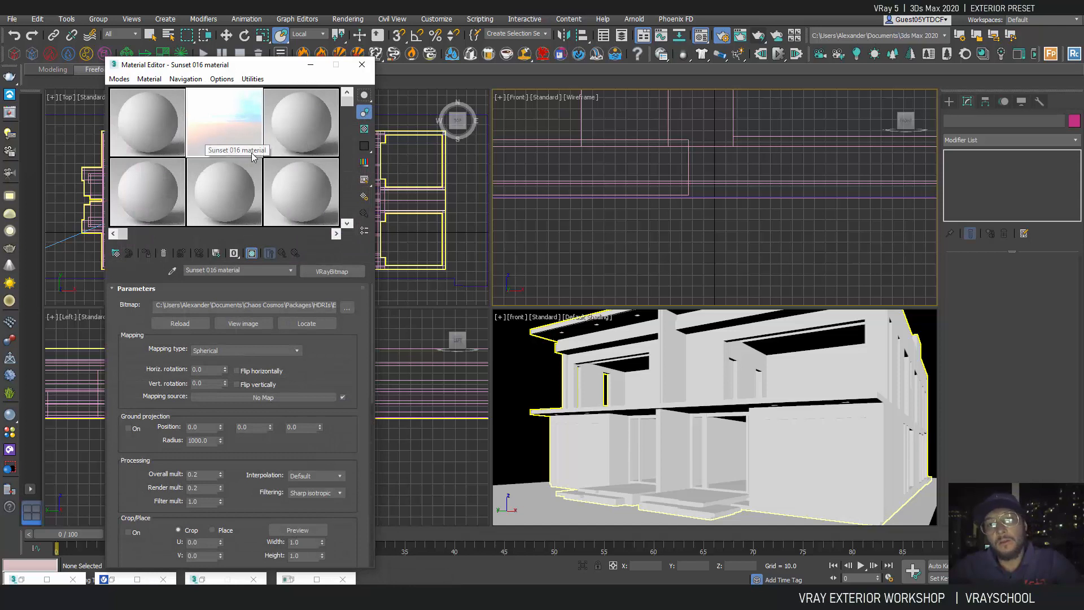
pyautogui.moveTo(242, 127)
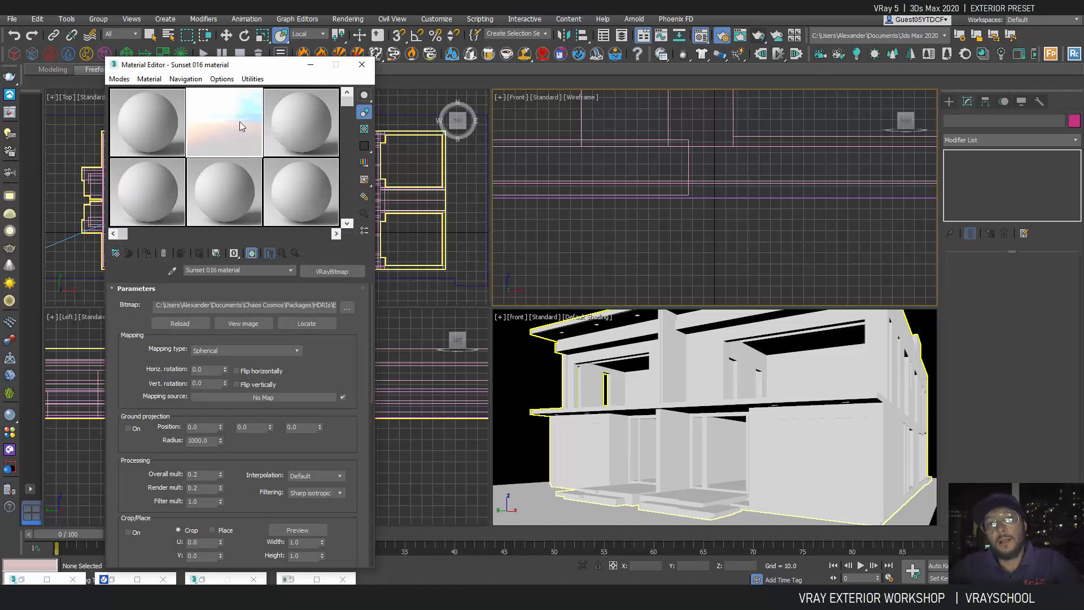
pyautogui.moveTo(208, 130)
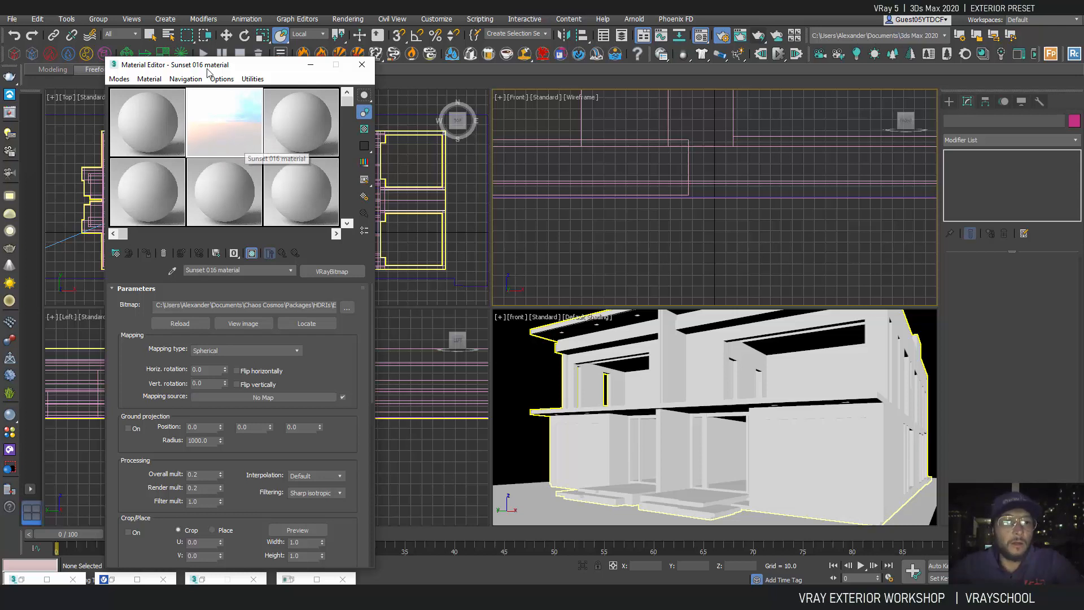
pyautogui.click(13, 18)
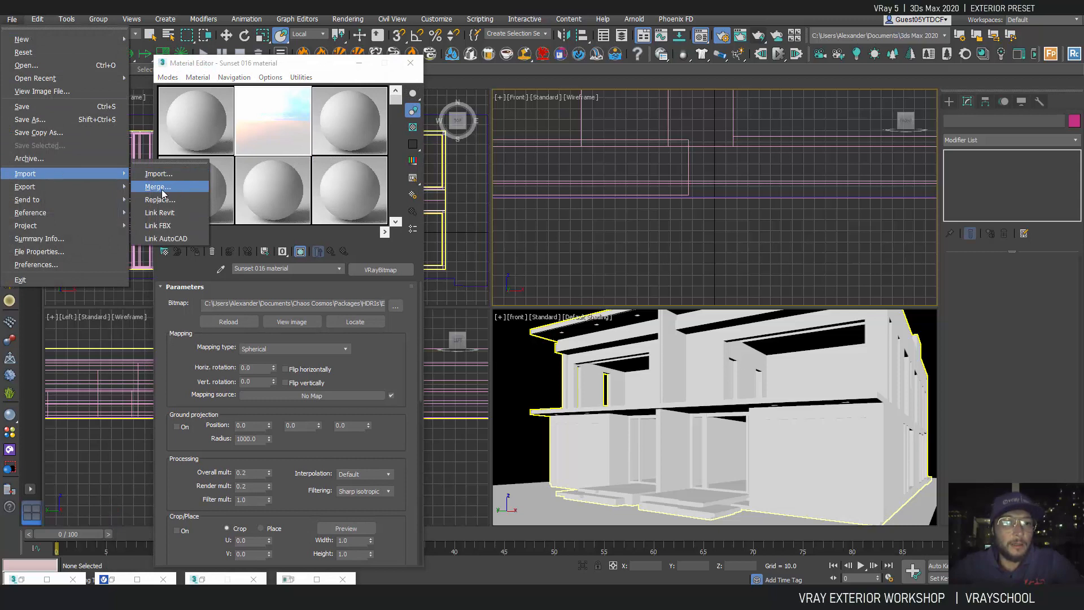
# Merge vrayDomeLight and VRaySun001 from 'DUPLEX PRESET.max' into the scene.
pyautogui.click(157, 186)
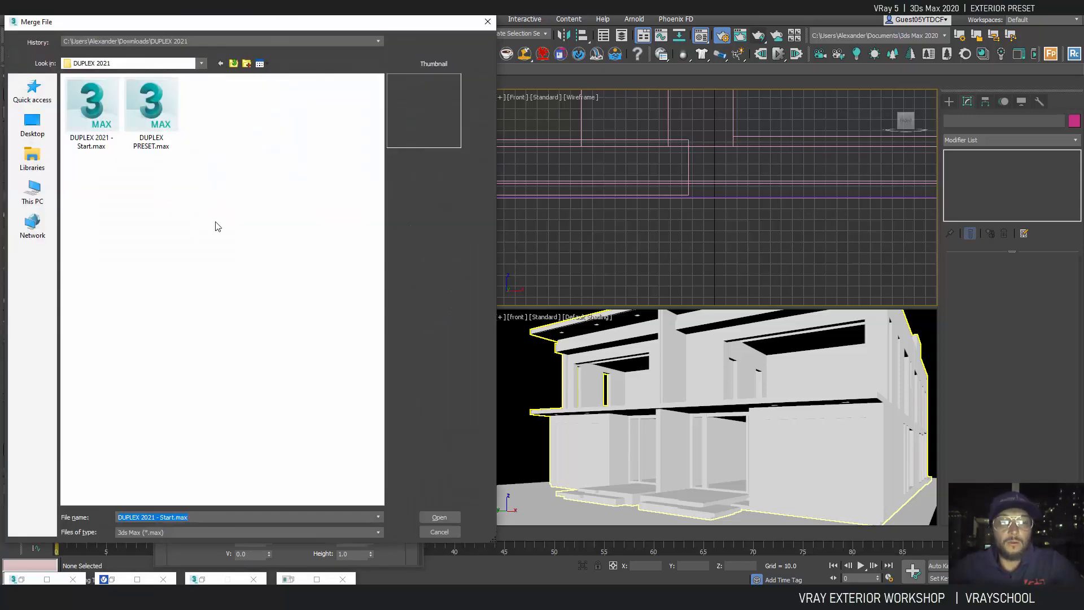
pyautogui.click(151, 104)
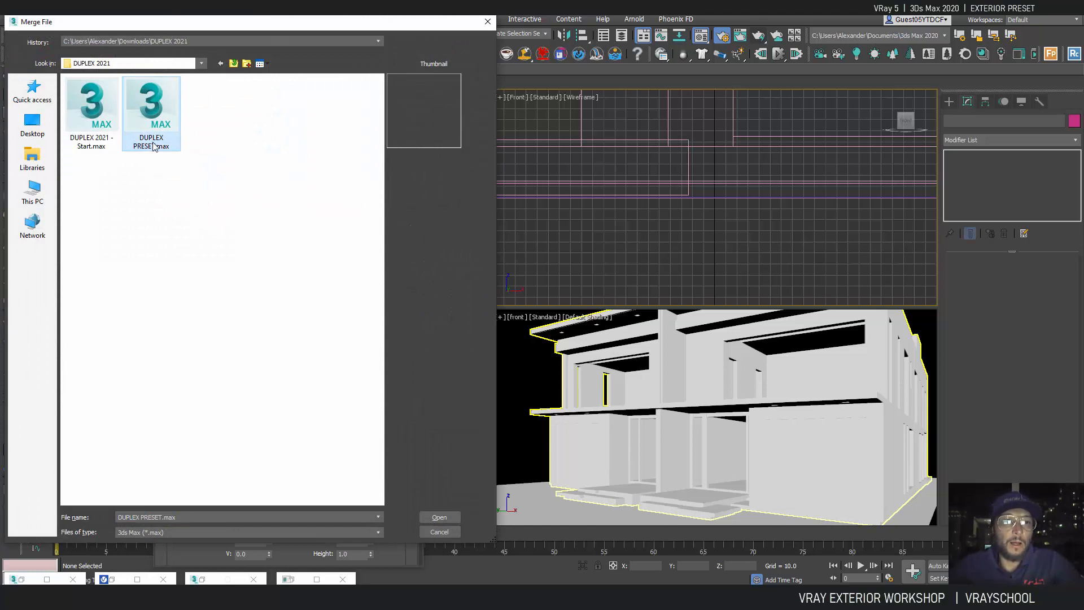
pyautogui.click(439, 516)
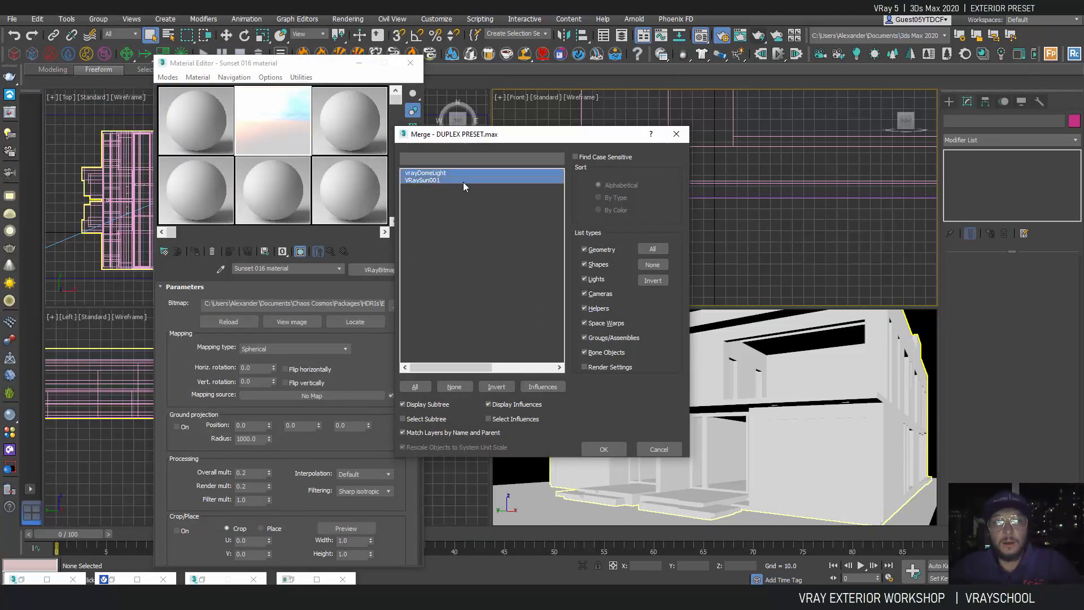
pyautogui.click(603, 448)
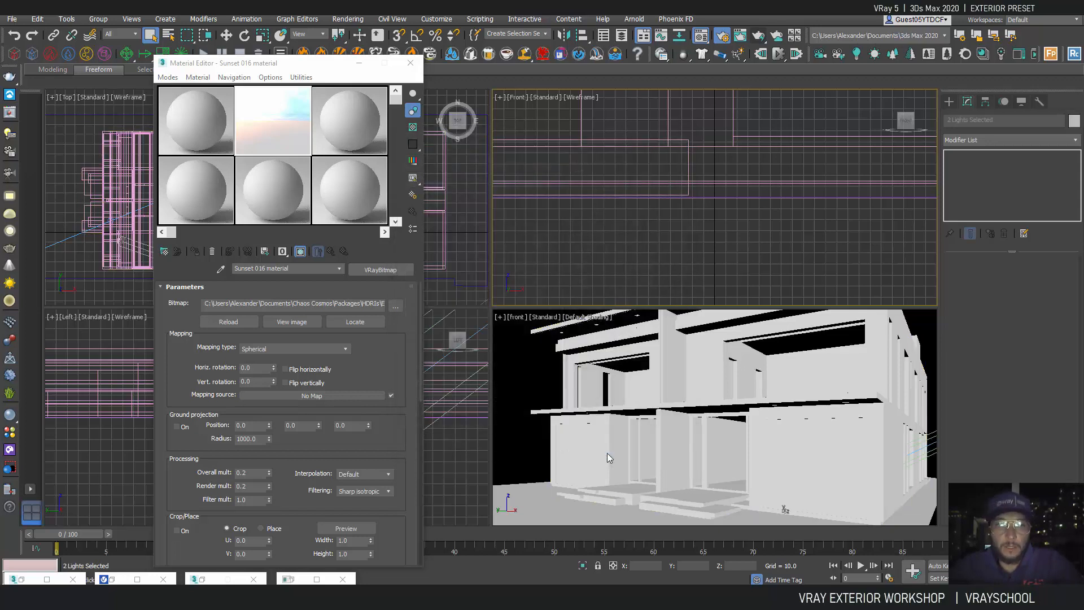
pyautogui.moveTo(237, 63); pyautogui.dragTo(162, 65)
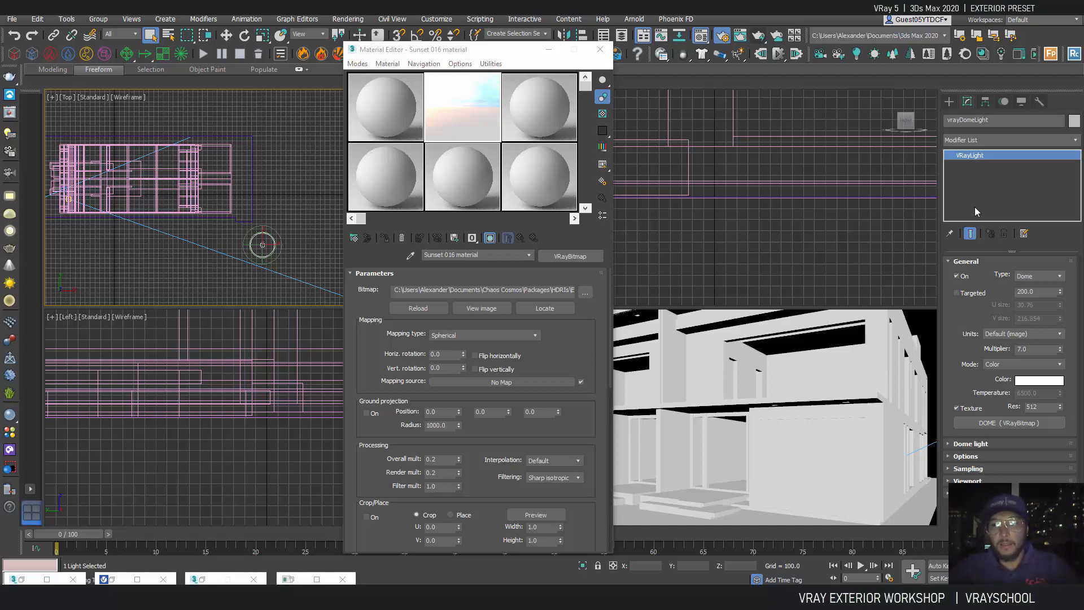
pyautogui.moveTo(992, 433)
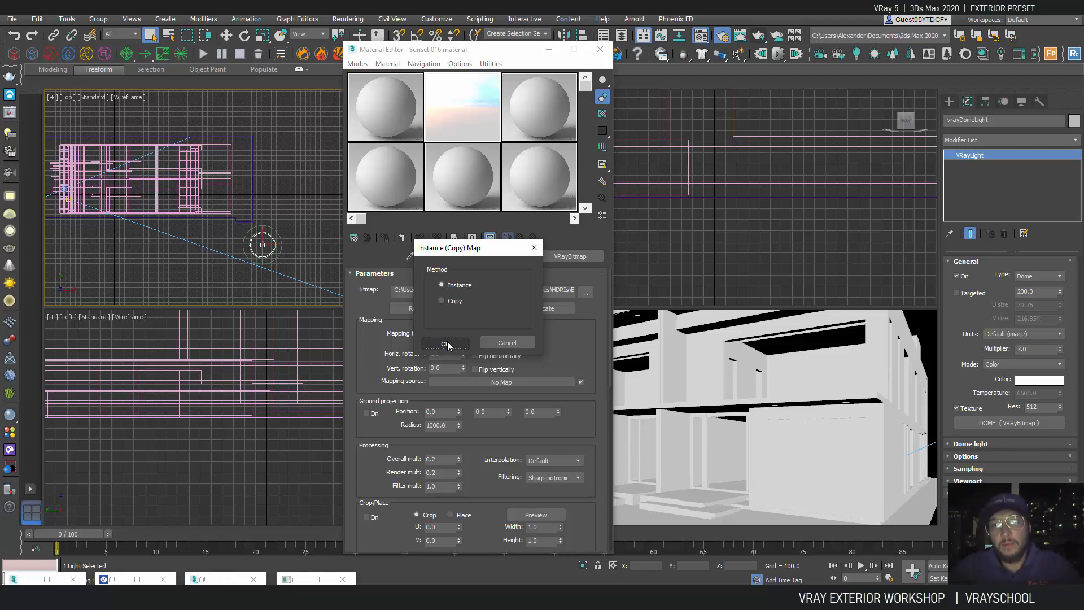
# Instance the dome light's Dusk Blue HDRI map into Material Editor slots as DOME and ENV.
pyautogui.click(445, 342)
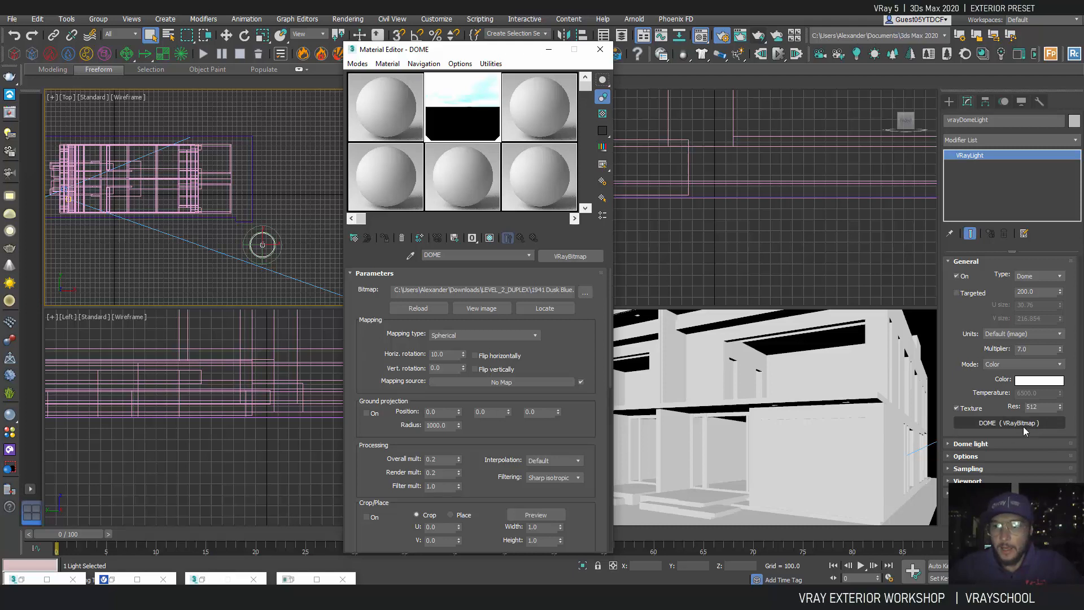
pyautogui.click(385, 106)
pyautogui.write('ENV')
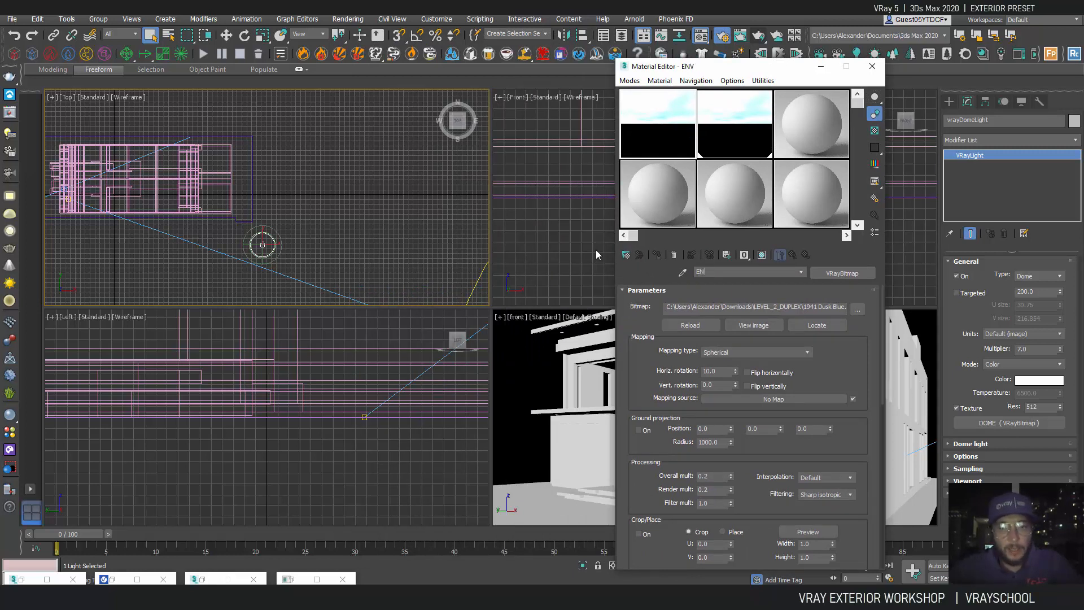
# Instance the ENV Dusk Blue map as the Environment Map and set Render mult to 0.8.
pyautogui.click(347, 18)
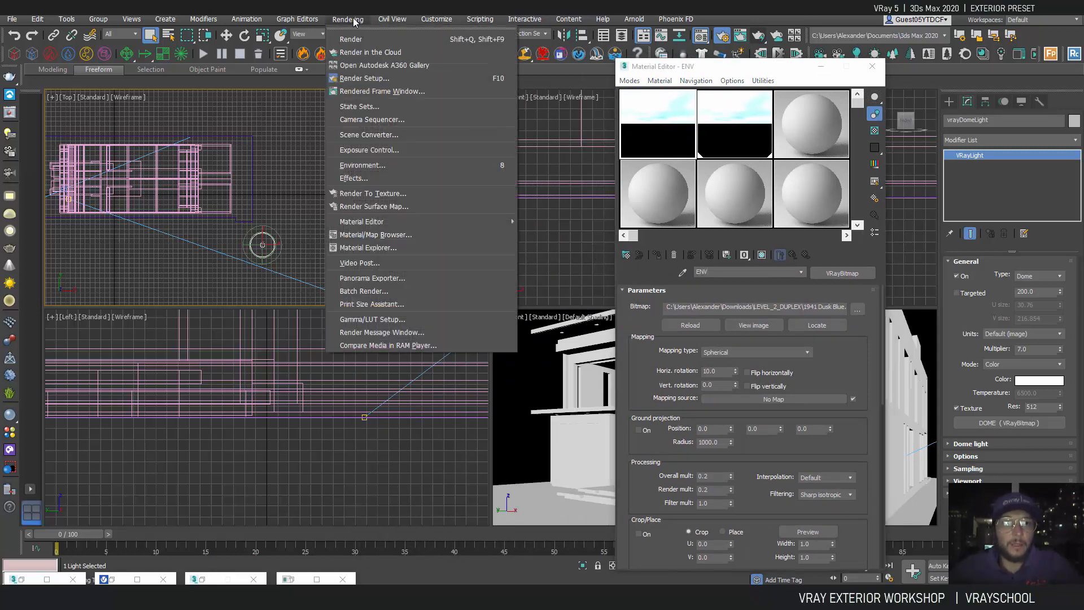
pyautogui.click(363, 165)
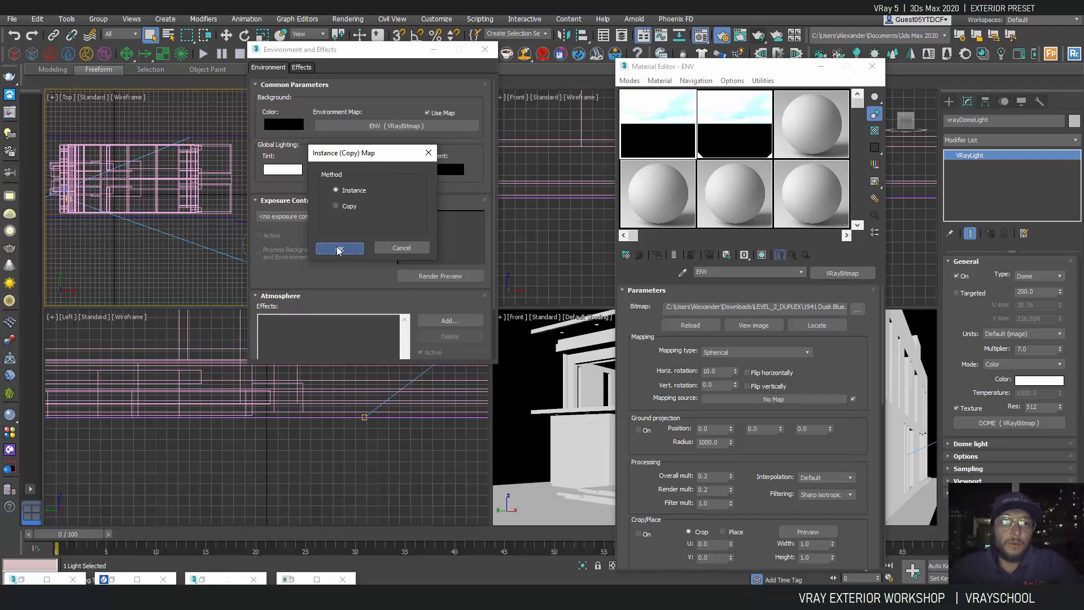
pyautogui.click(339, 248)
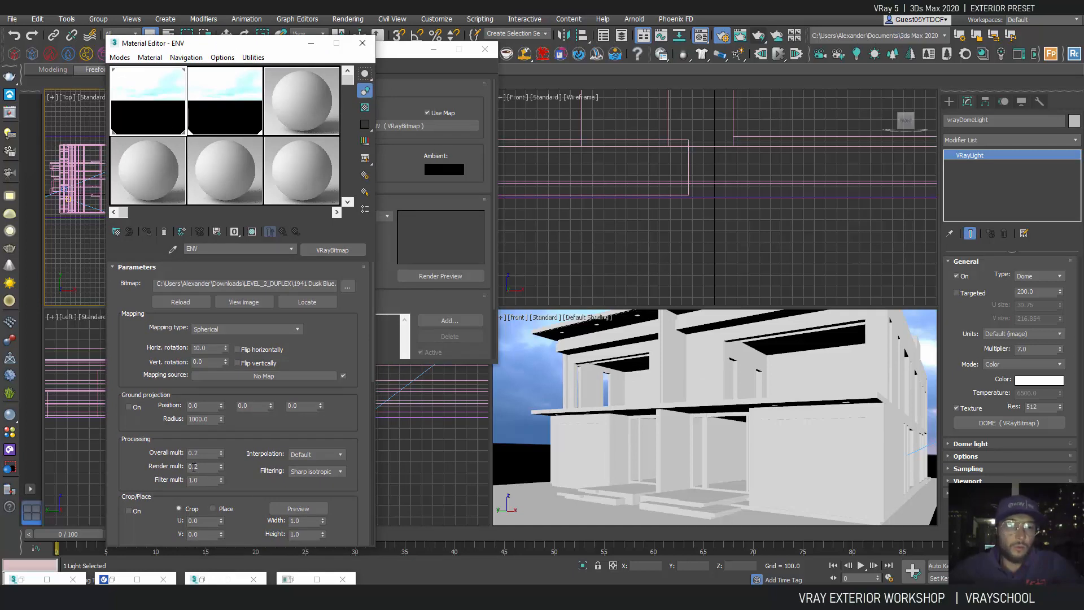
pyautogui.click(201, 465)
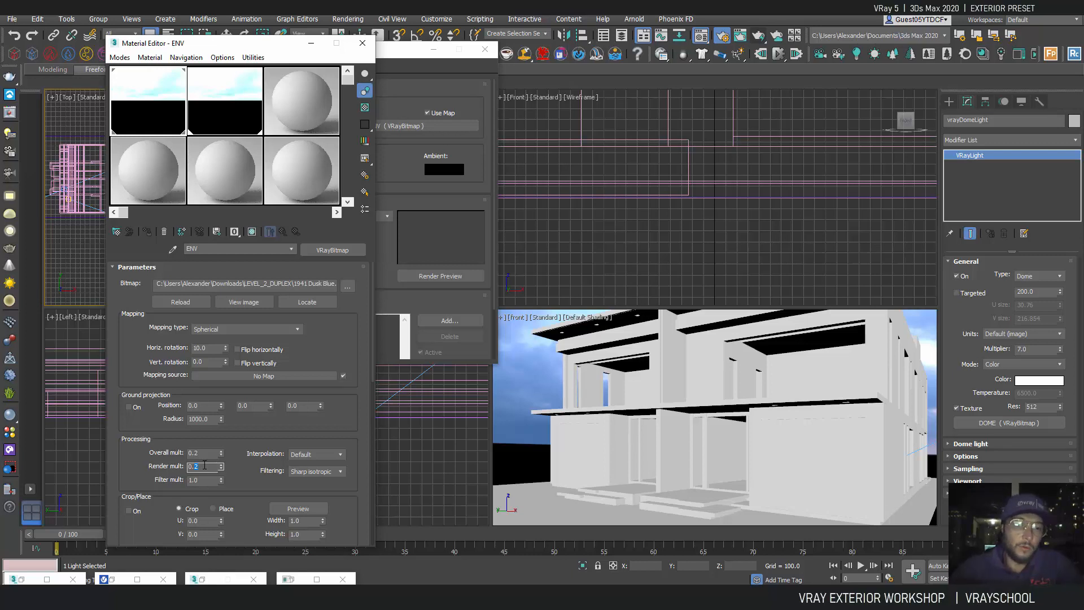
pyautogui.write('0.8')
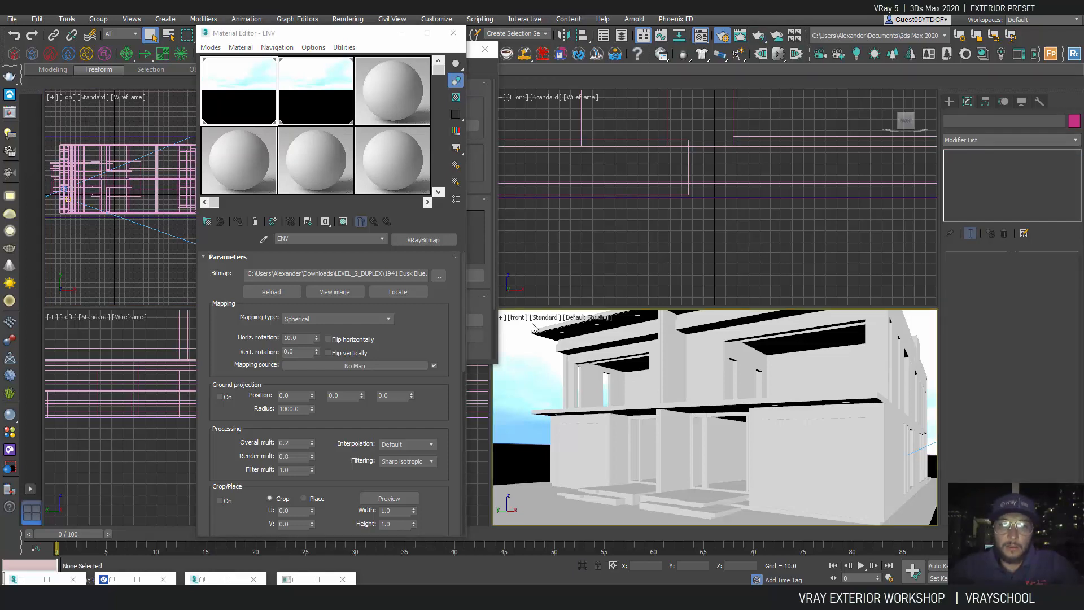
# Turn on Show Safe Frames in the front viewport.
pyautogui.rightClick(554, 317)
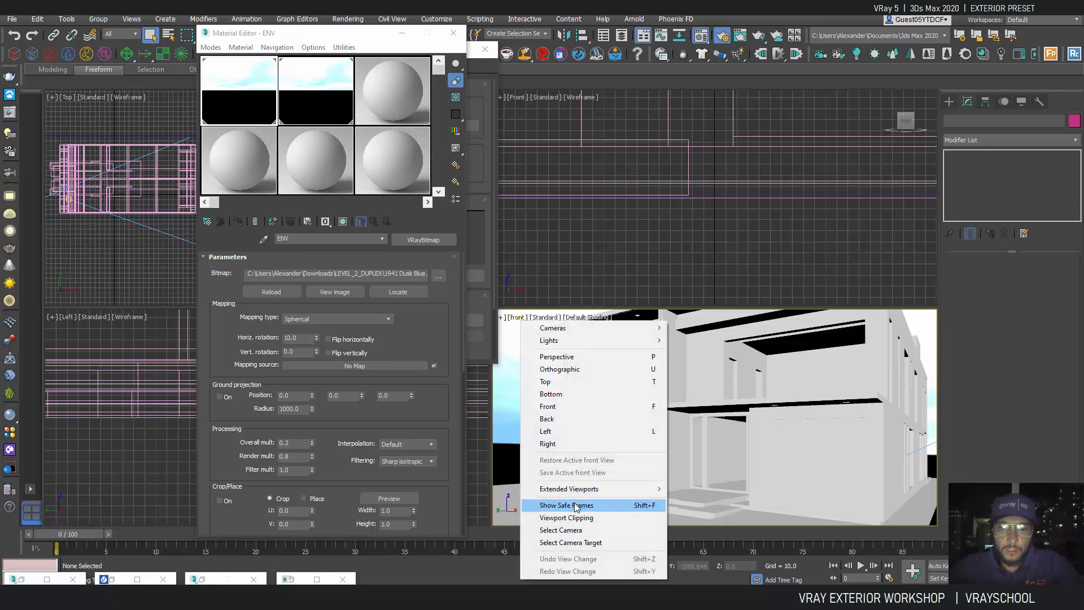
pyautogui.click(566, 504)
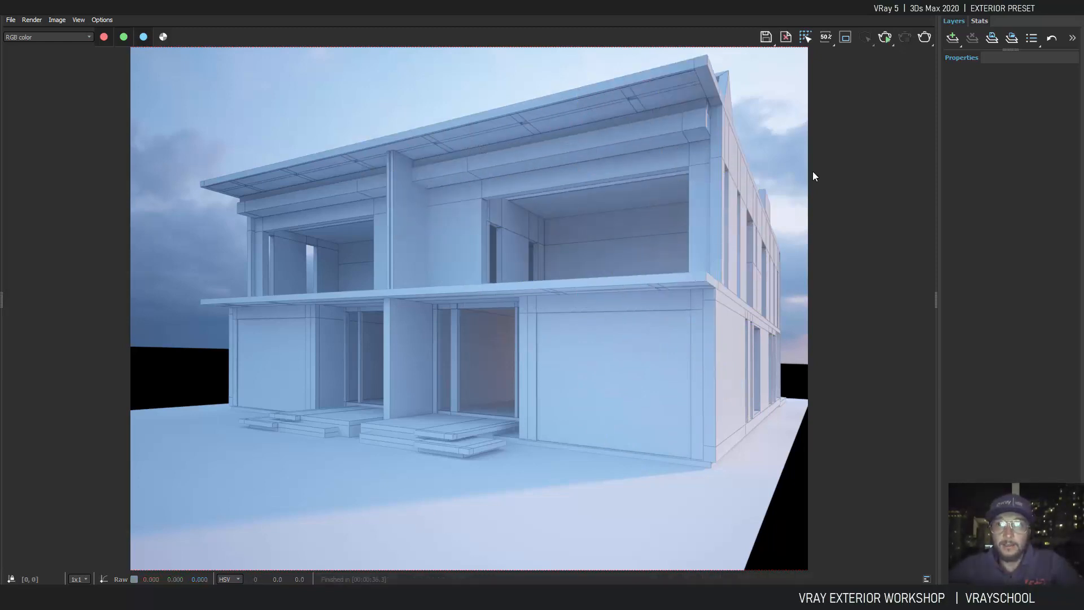
pyautogui.moveTo(756, 188)
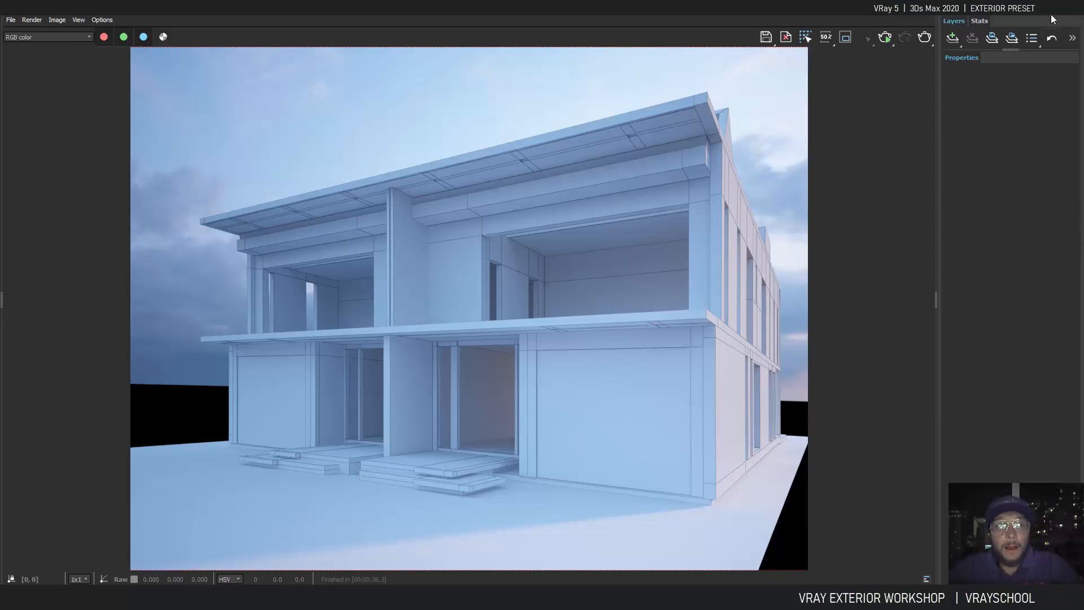
pyautogui.moveTo(1020, 19)
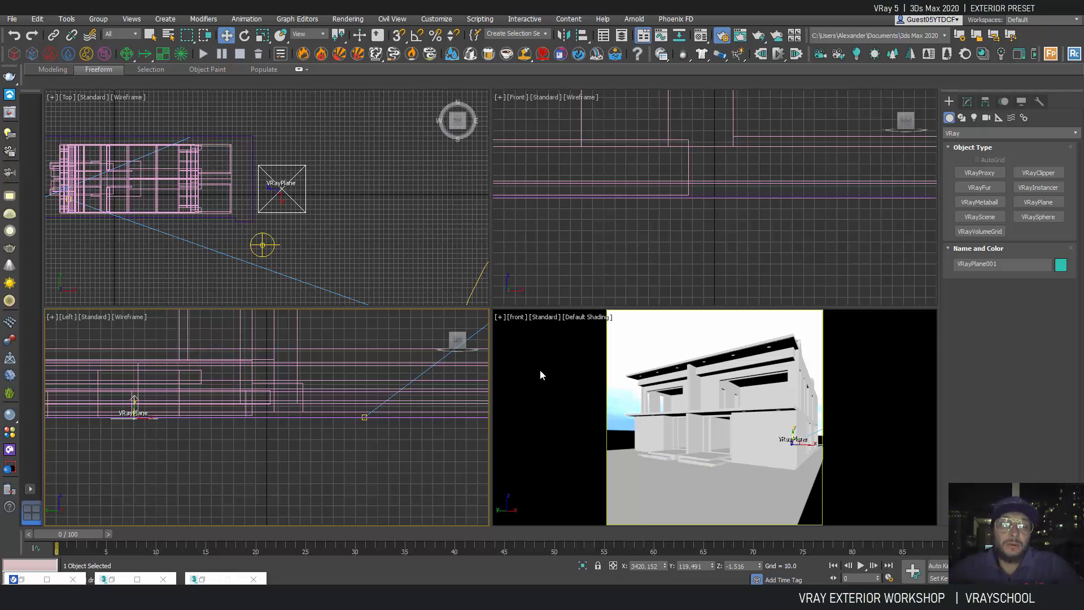
# Render the scene with the new VRayPlane using Render Production.
pyautogui.click(758, 35)
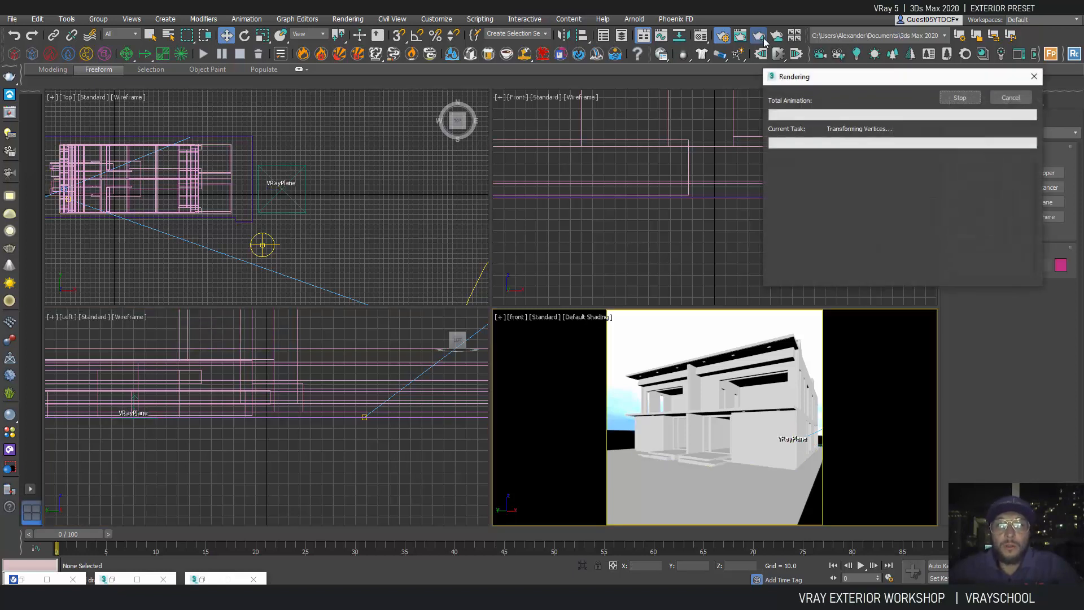